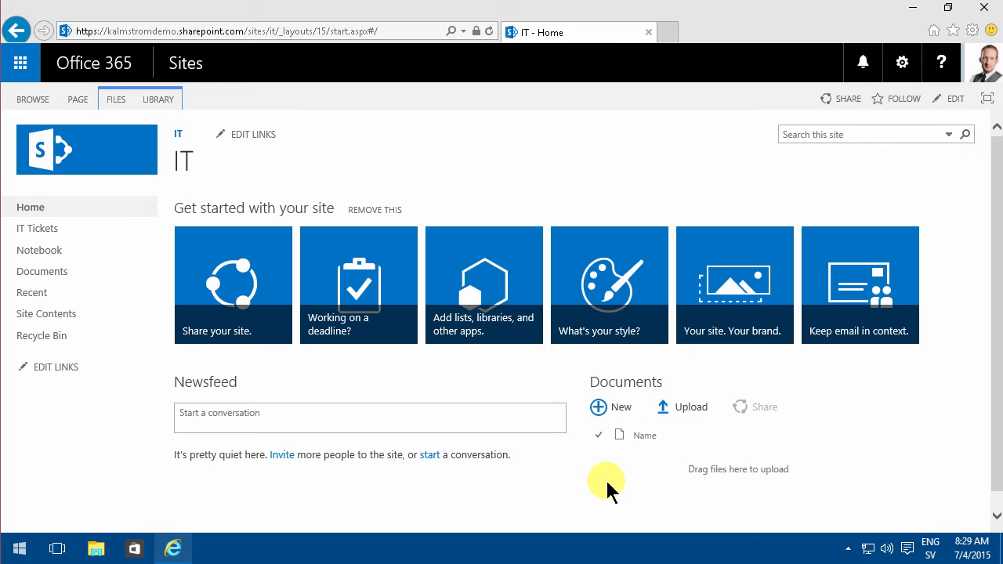
{"action": "mouse_move", "coordinate": [561, 454]}
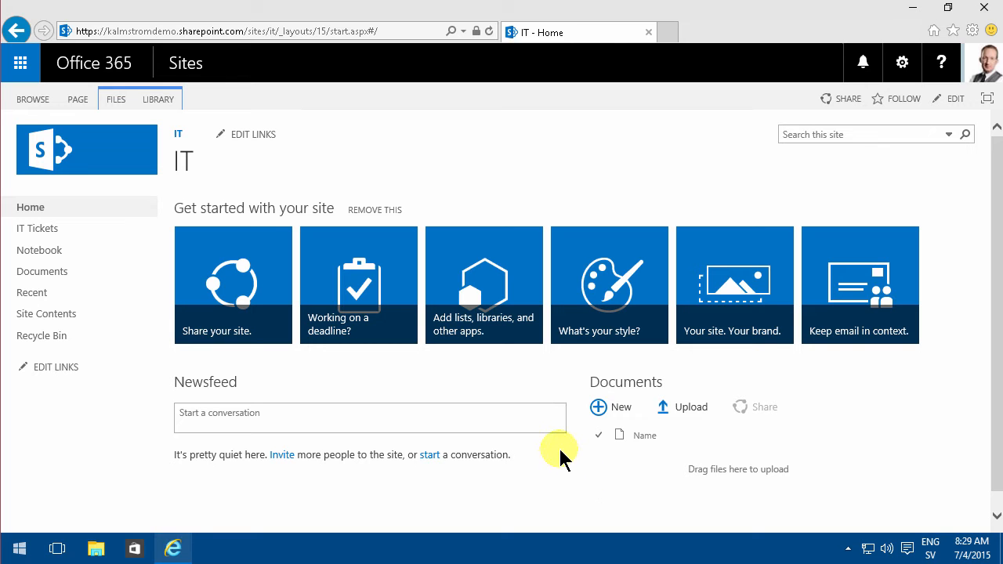
{"action": "mouse_move", "coordinate": [514, 501]}
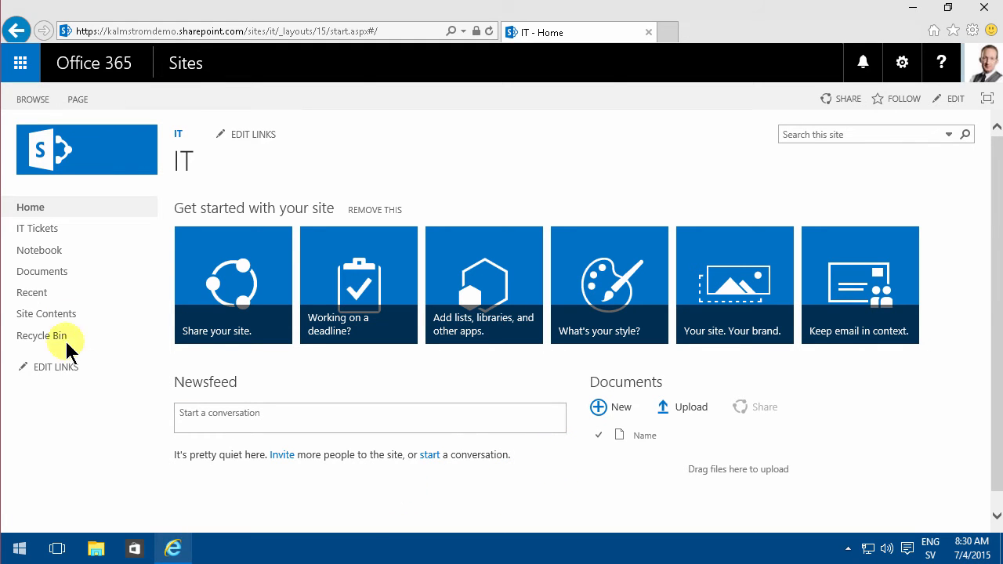
{"action": "mouse_move", "coordinate": [45, 314]}
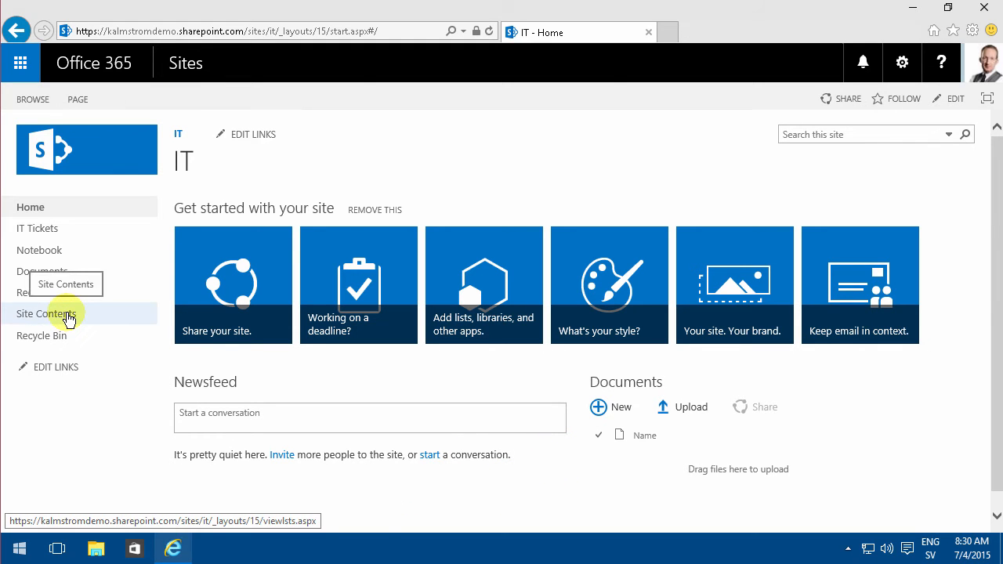
Create a custom list app named 'Supported platforms' from Site Contents
{"action": "left_click", "coordinate": [47, 313]}
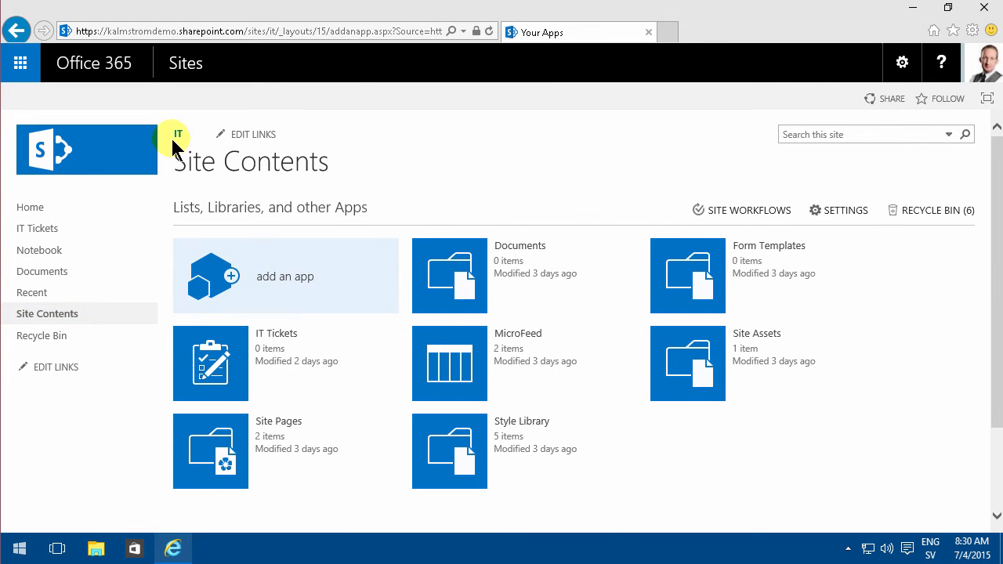
{"action": "left_click", "coordinate": [285, 276]}
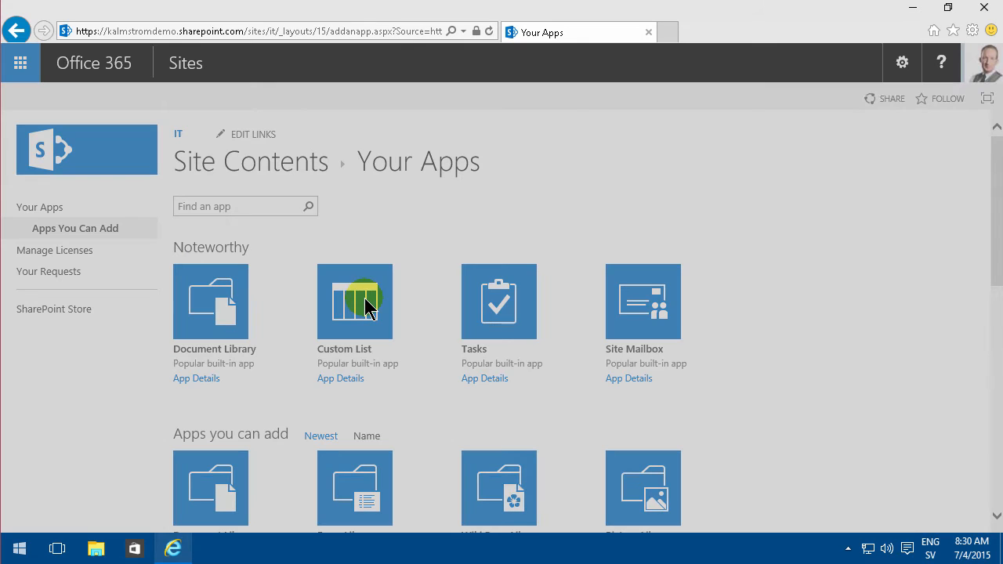
{"action": "left_click", "coordinate": [354, 301]}
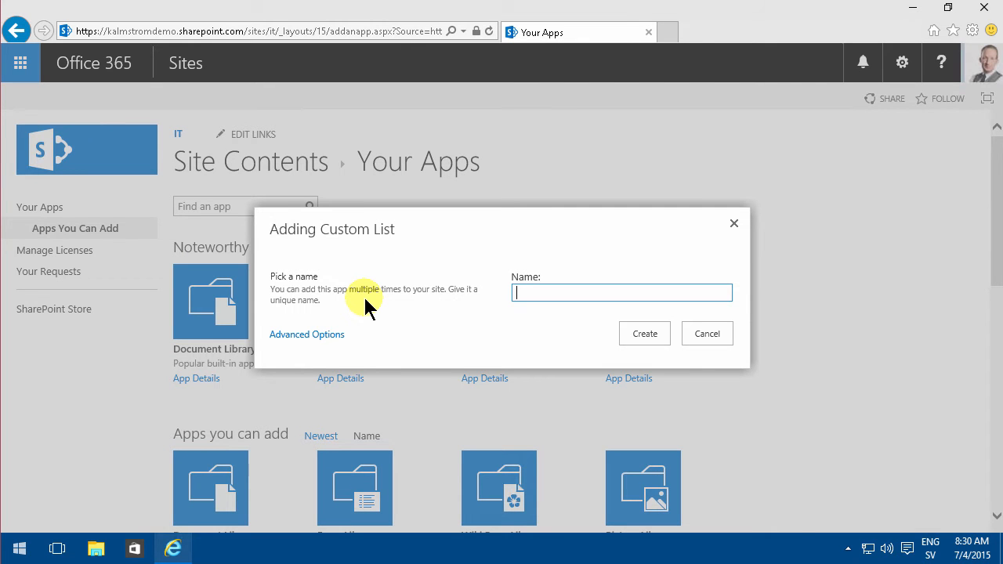
{"action": "type", "text": "Supported"}
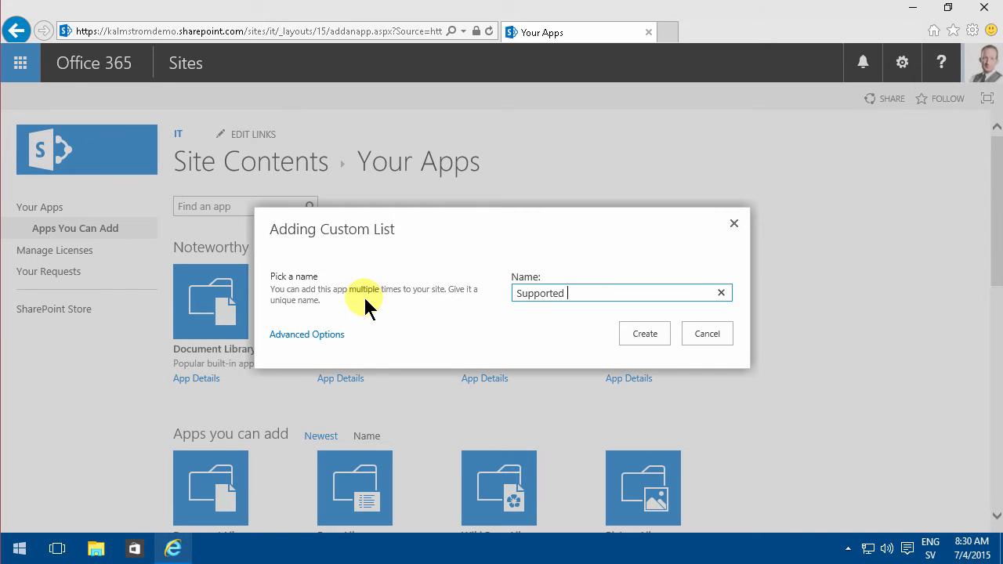
{"action": "type", "text": "platforms"}
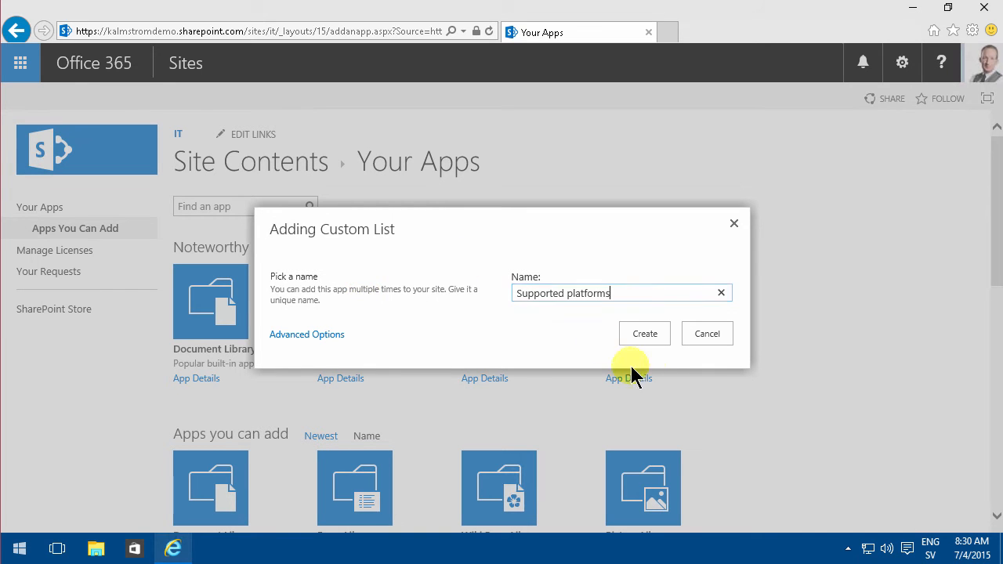
{"action": "left_click", "coordinate": [644, 333]}
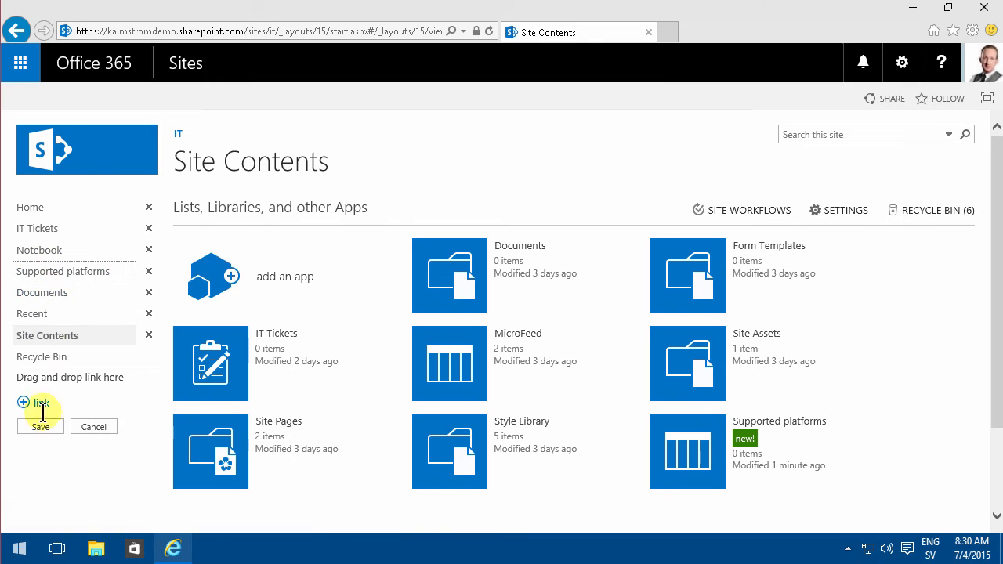
Save the navigation link and open the empty Supported platforms list
{"action": "left_click", "coordinate": [41, 426]}
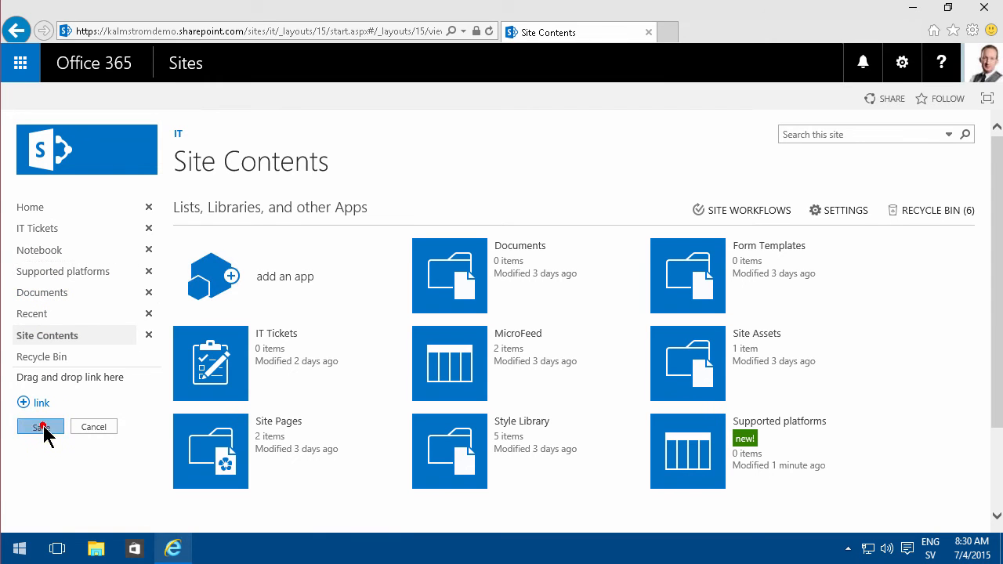
{"action": "left_click", "coordinate": [62, 271]}
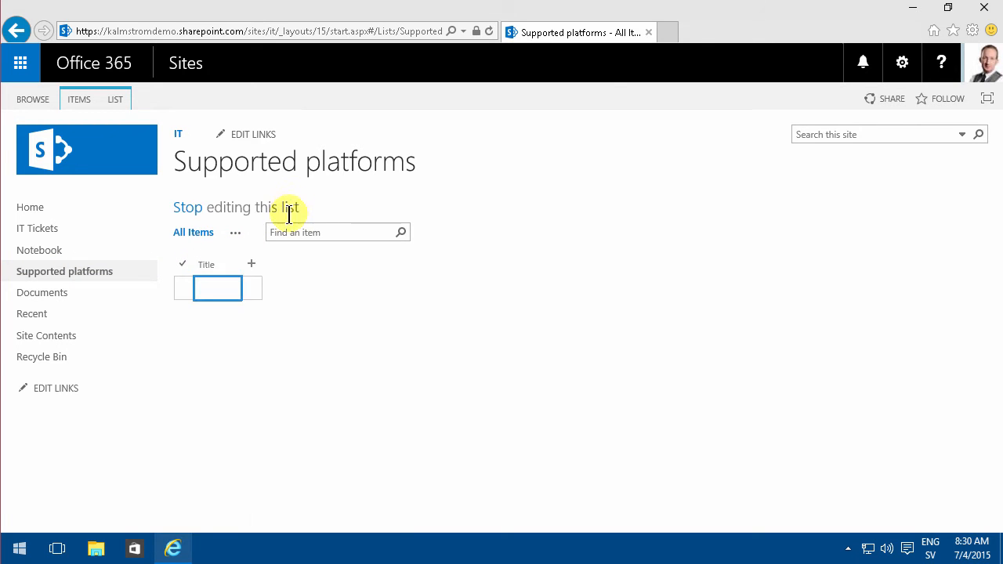
Add a 'Platform comments' column of type Multiple lines of text
{"action": "left_click", "coordinate": [251, 263]}
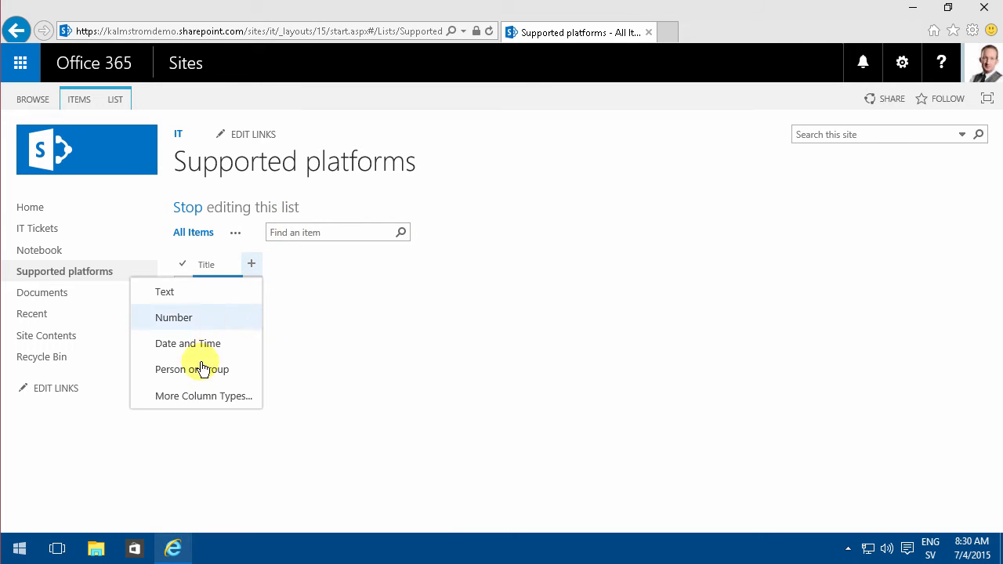
{"action": "left_click", "coordinate": [203, 395]}
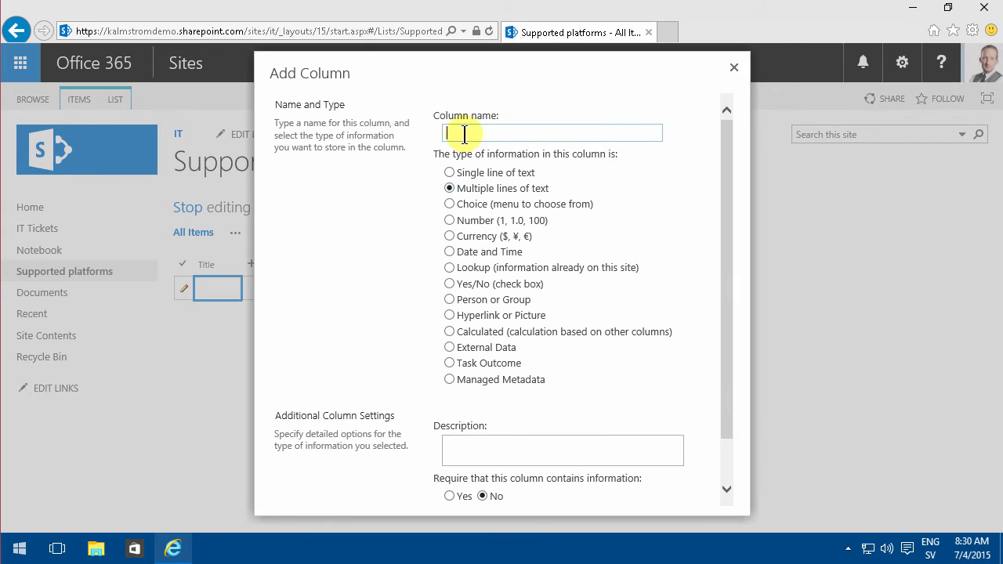
{"action": "type", "text": "Platform"}
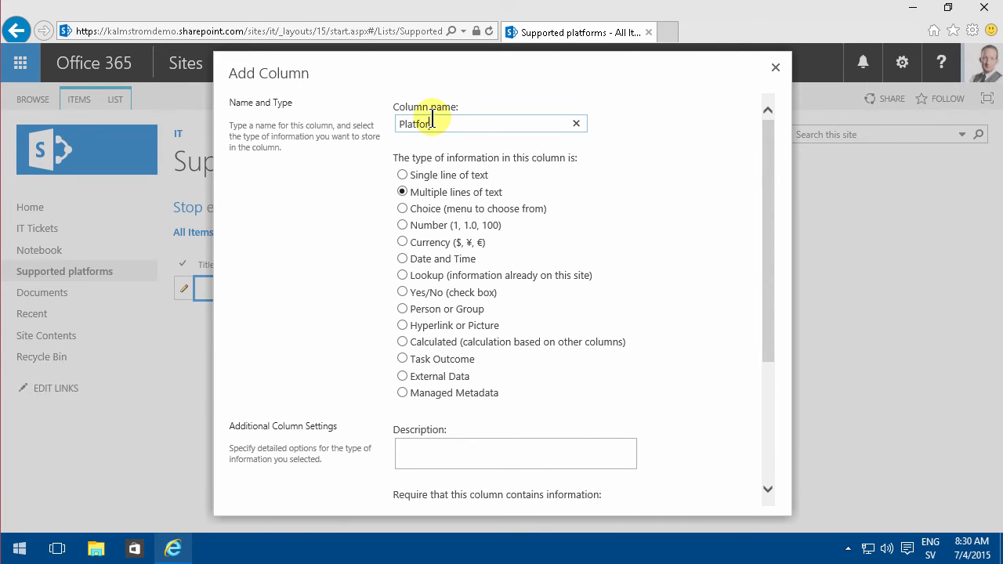
{"action": "type", "text": "comments"}
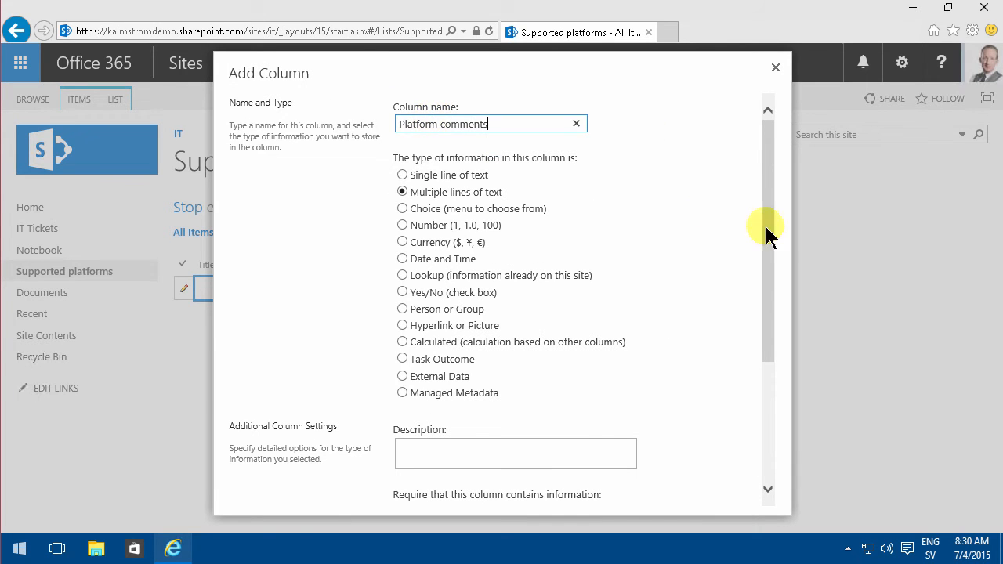
{"action": "scroll", "scroll_direction": "down", "scroll_amount": 3}
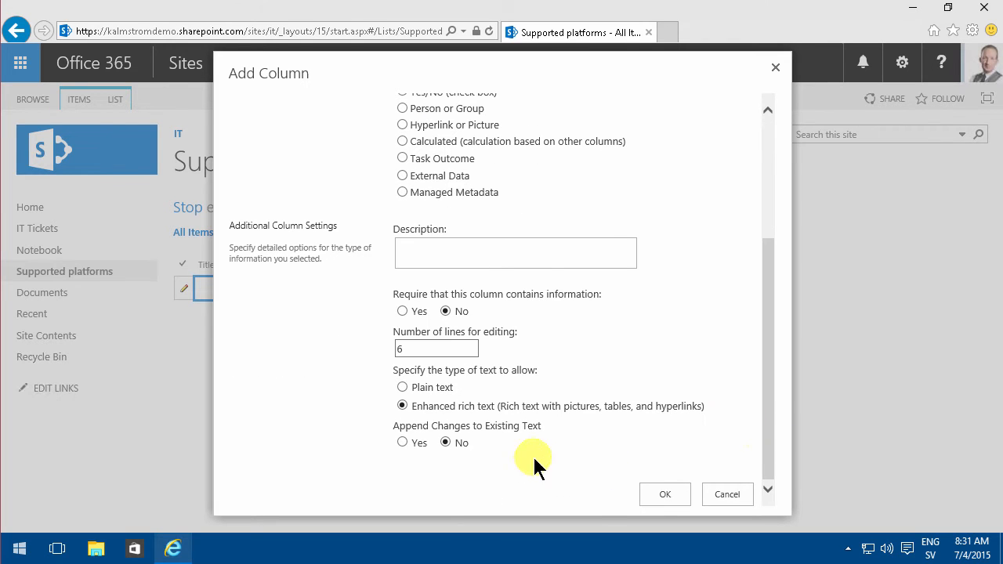
{"action": "mouse_move", "coordinate": [470, 436]}
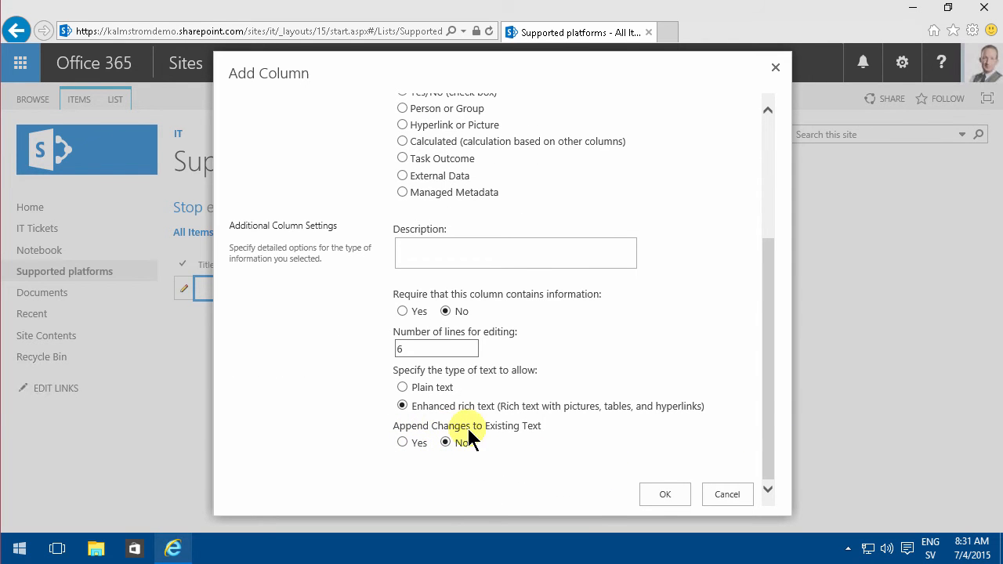
{"action": "mouse_move", "coordinate": [574, 483]}
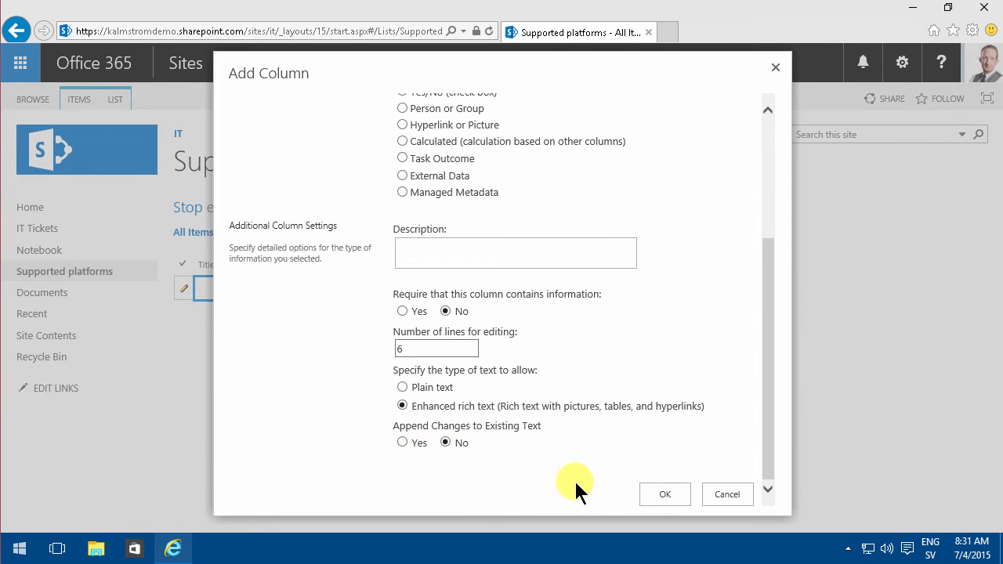
{"action": "mouse_move", "coordinate": [411, 431]}
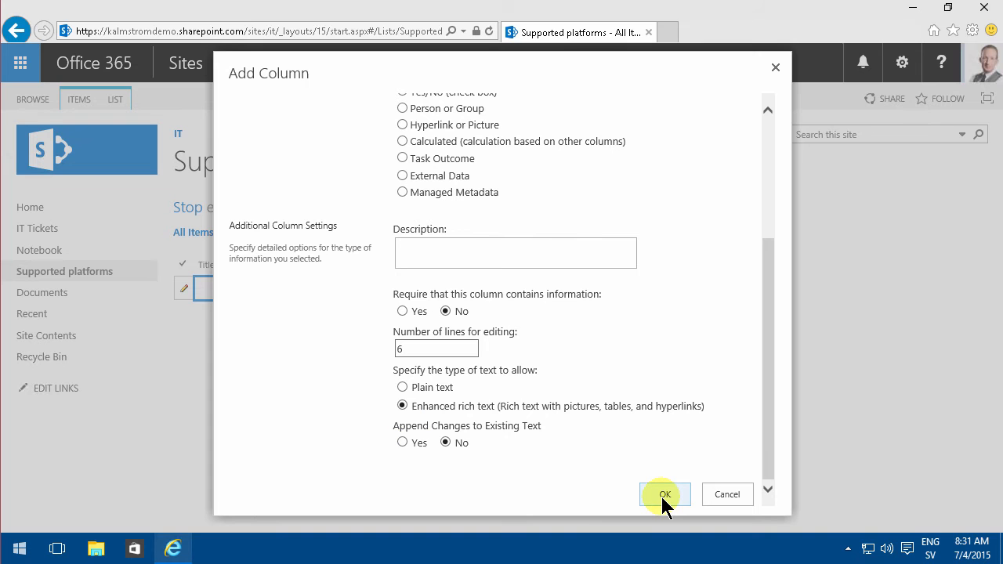
{"action": "left_click", "coordinate": [664, 495]}
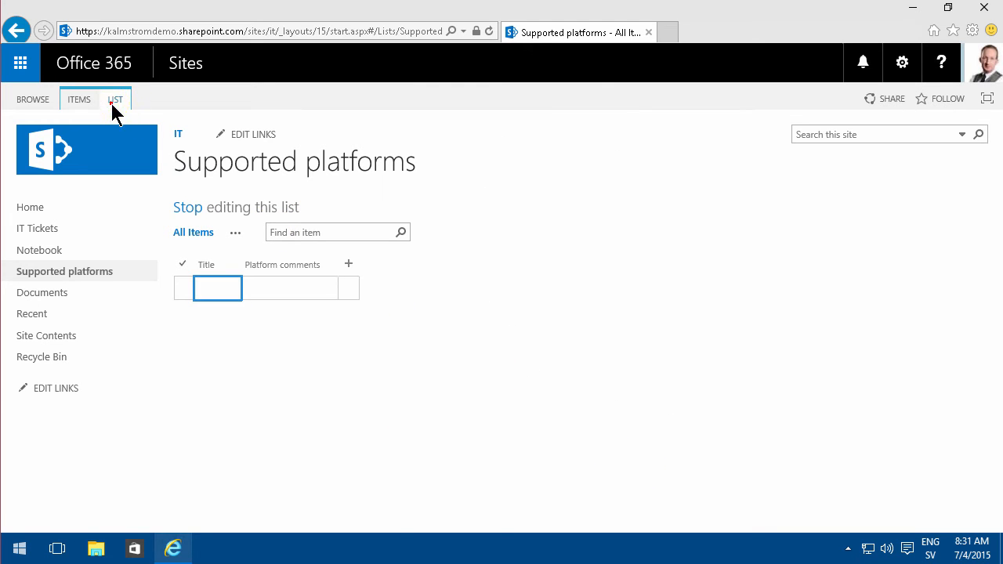
In List Settings > Versioning, enable creating a version on every item edit
{"action": "left_click", "coordinate": [114, 98]}
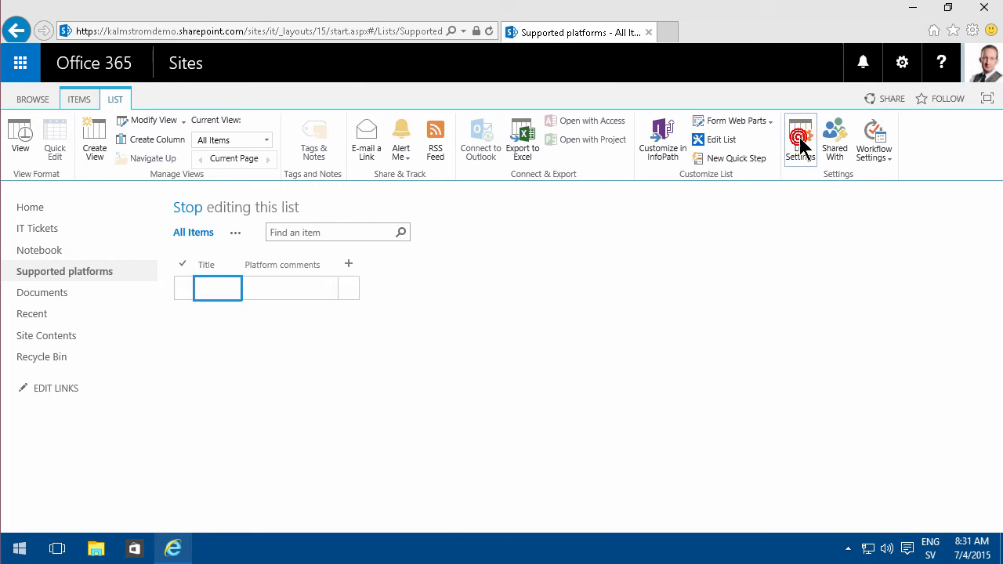
{"action": "left_click", "coordinate": [800, 140]}
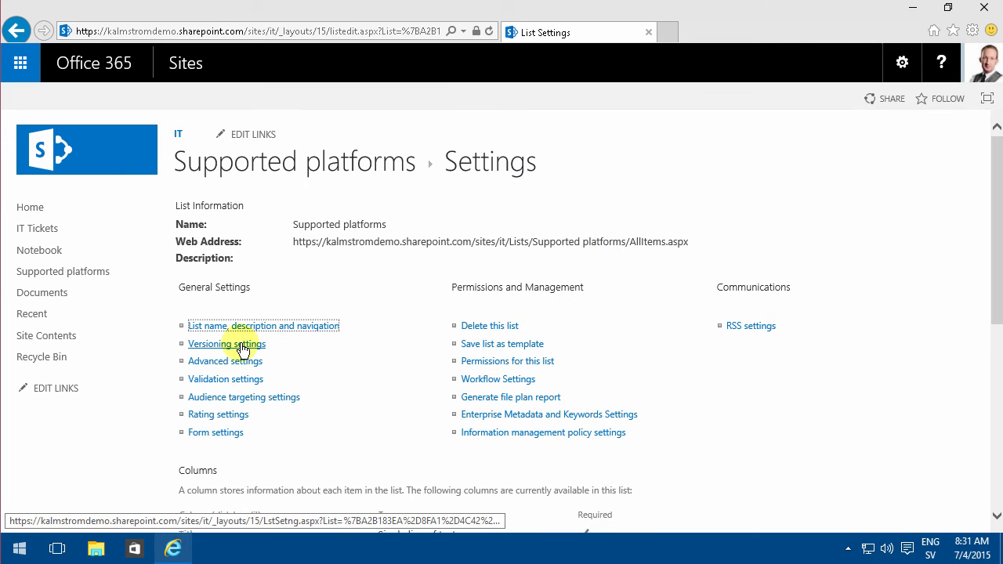
{"action": "left_click", "coordinate": [226, 345]}
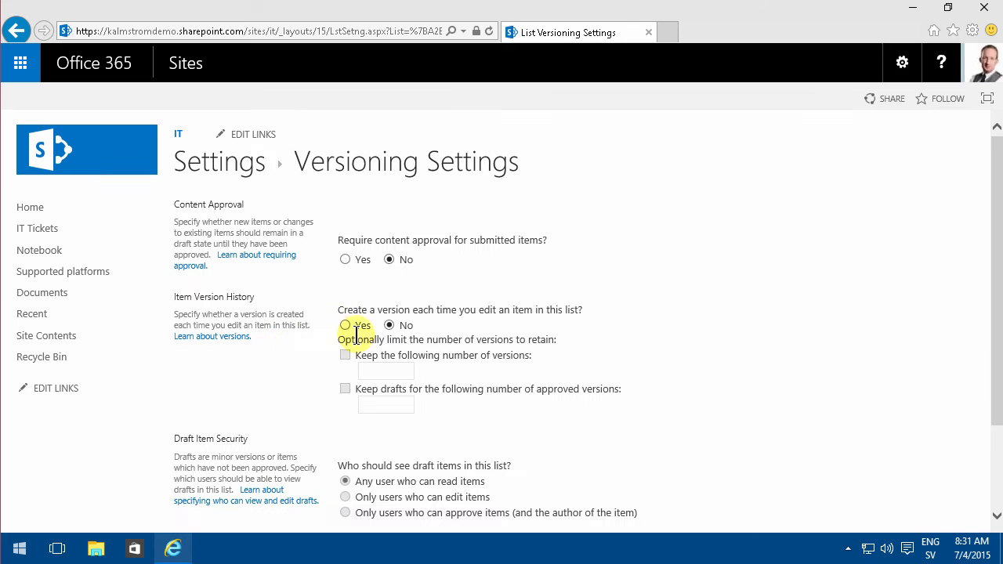
{"action": "left_click", "coordinate": [344, 324]}
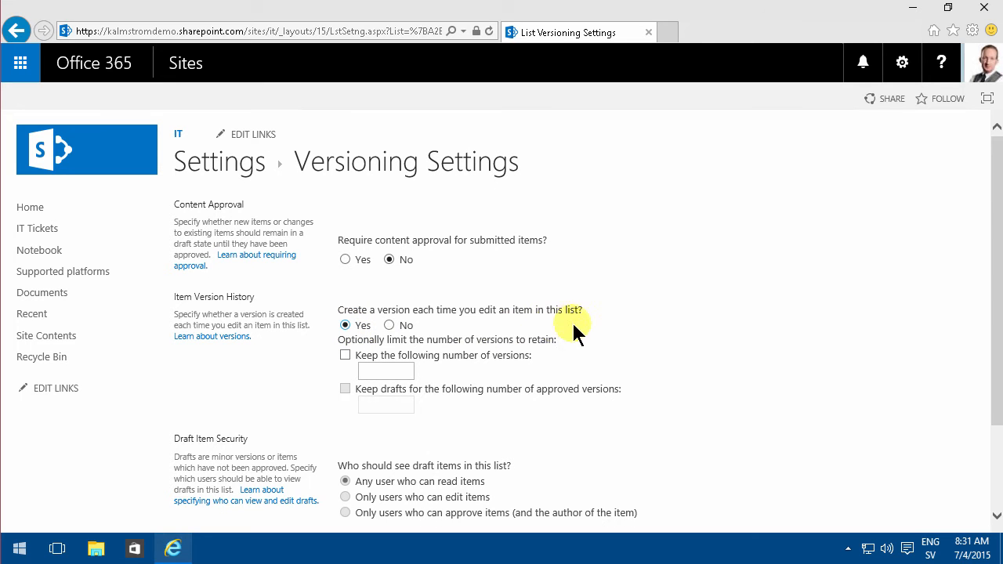
{"action": "mouse_move", "coordinate": [948, 431]}
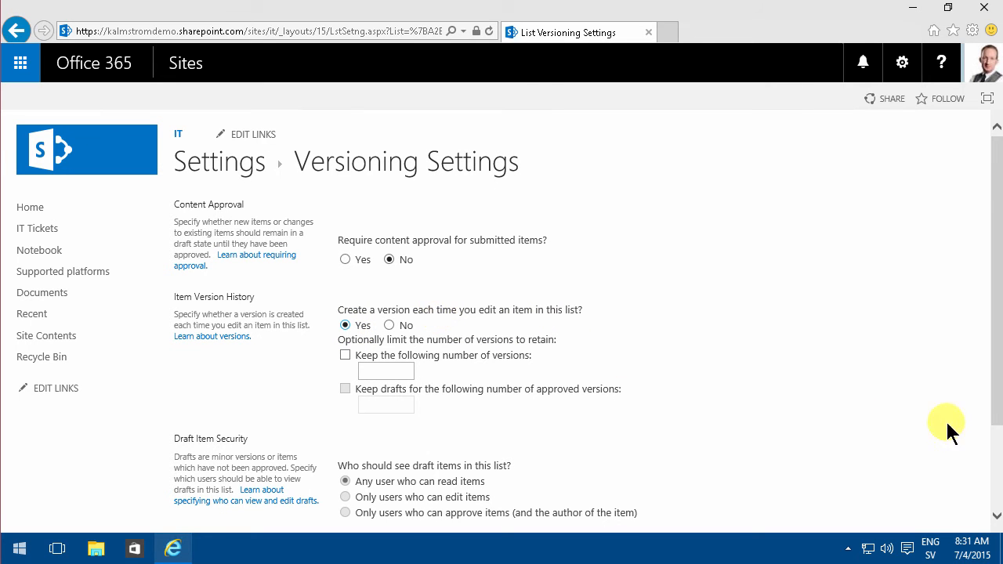
{"action": "scroll", "scroll_direction": "down", "scroll_amount": 3}
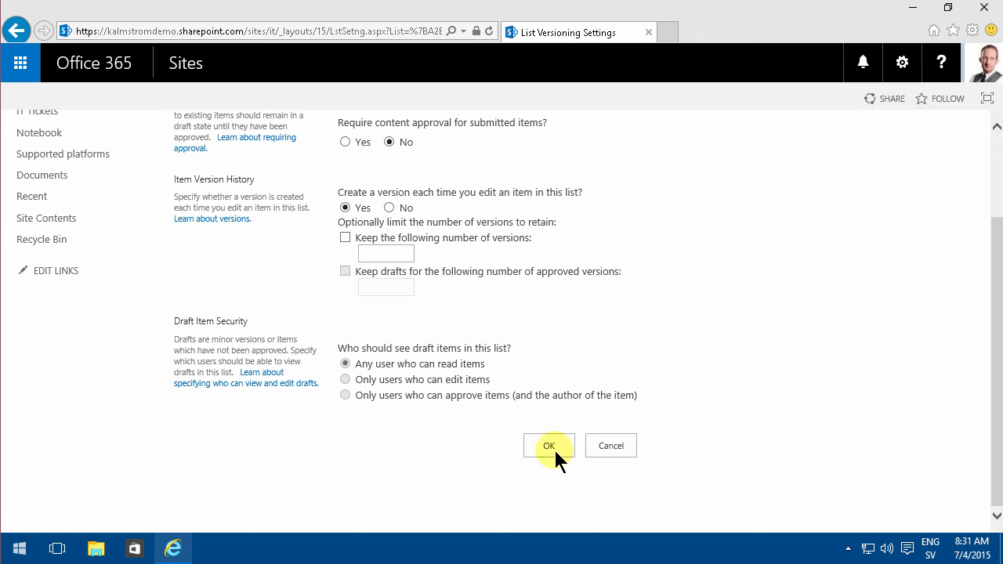
{"action": "left_click", "coordinate": [549, 445]}
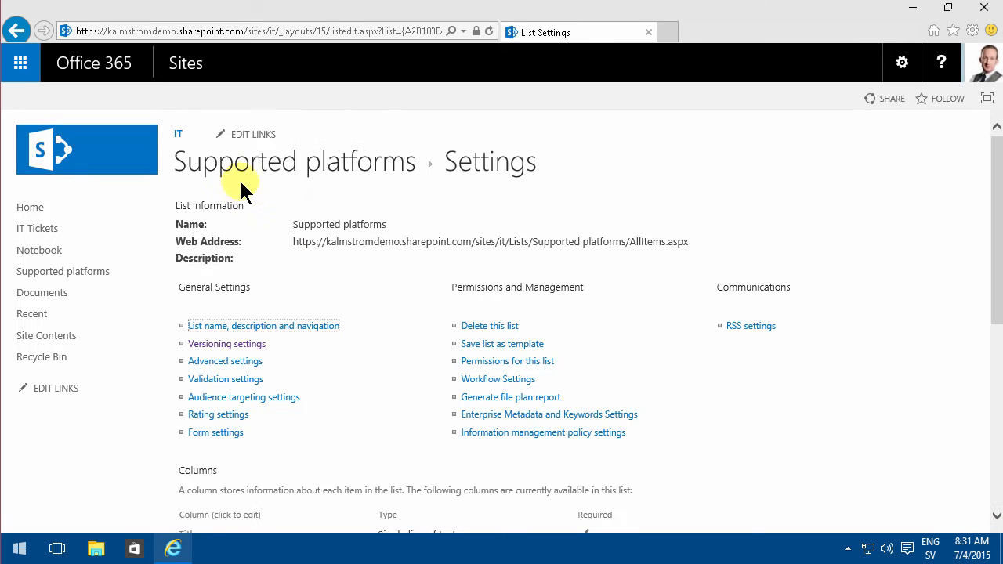
Add a Windows item with comment 'The default', then extend it to 'The default, for now…'
{"action": "left_click", "coordinate": [295, 162]}
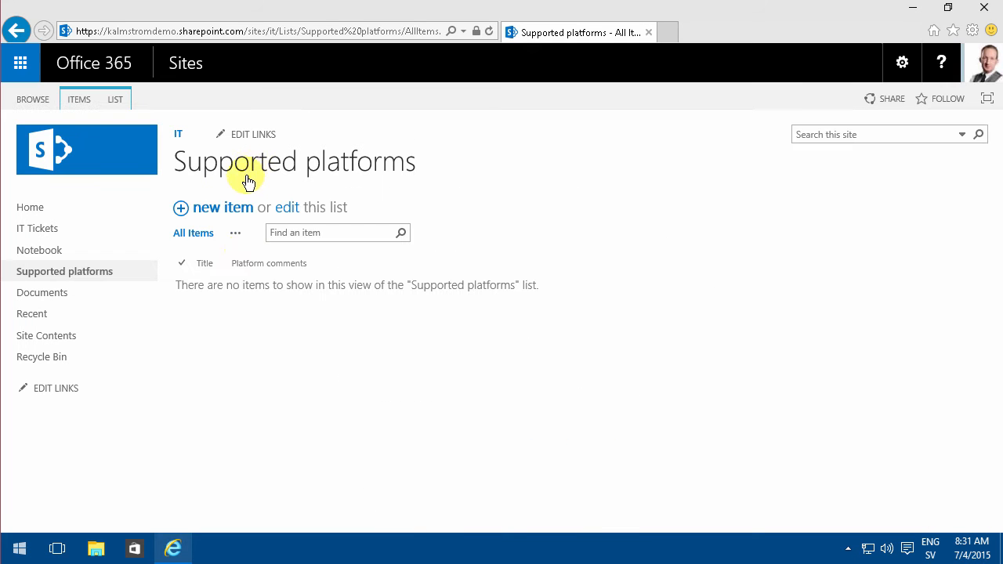
{"action": "left_click", "coordinate": [287, 207]}
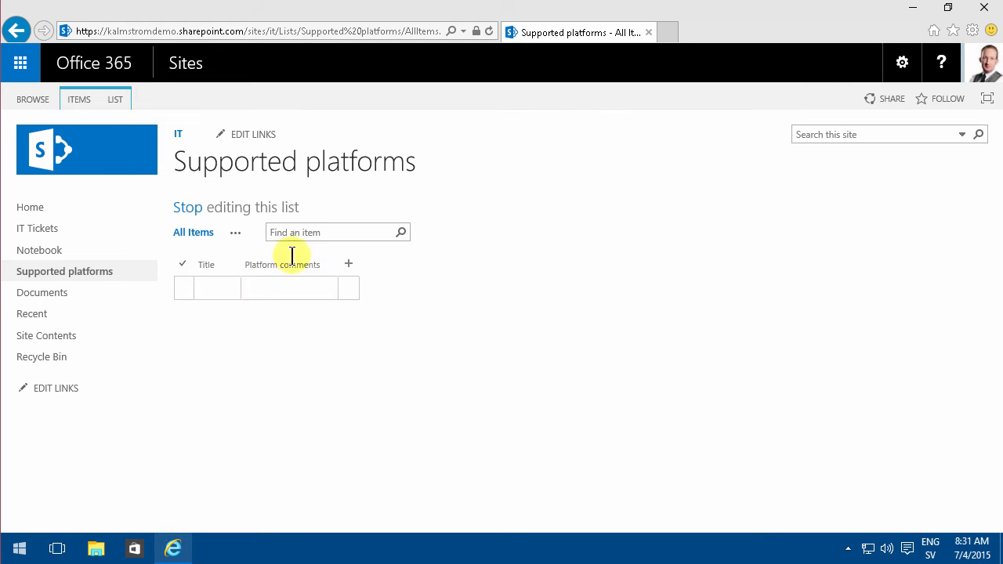
{"action": "type", "text": "Windows"}
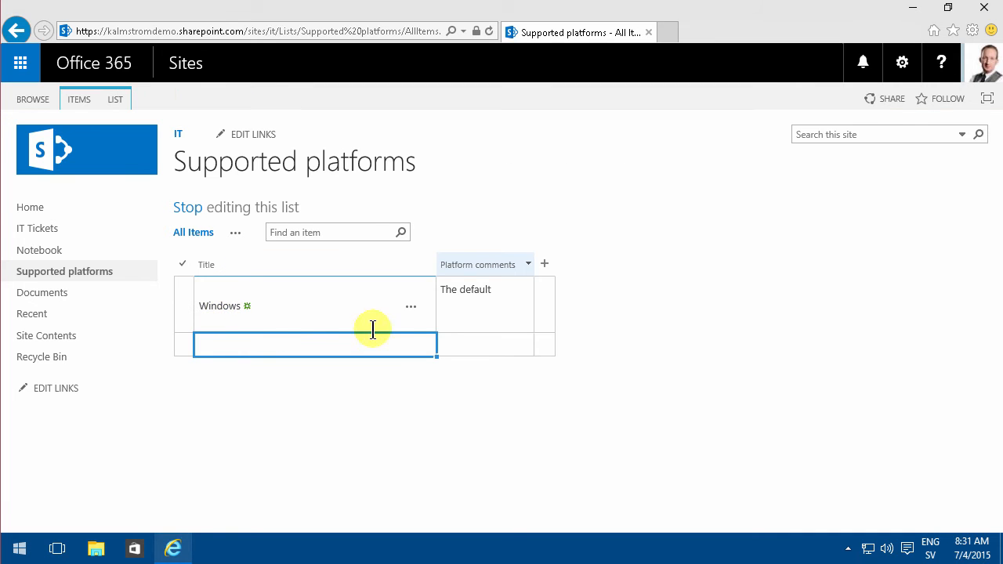
{"action": "mouse_move", "coordinate": [486, 301]}
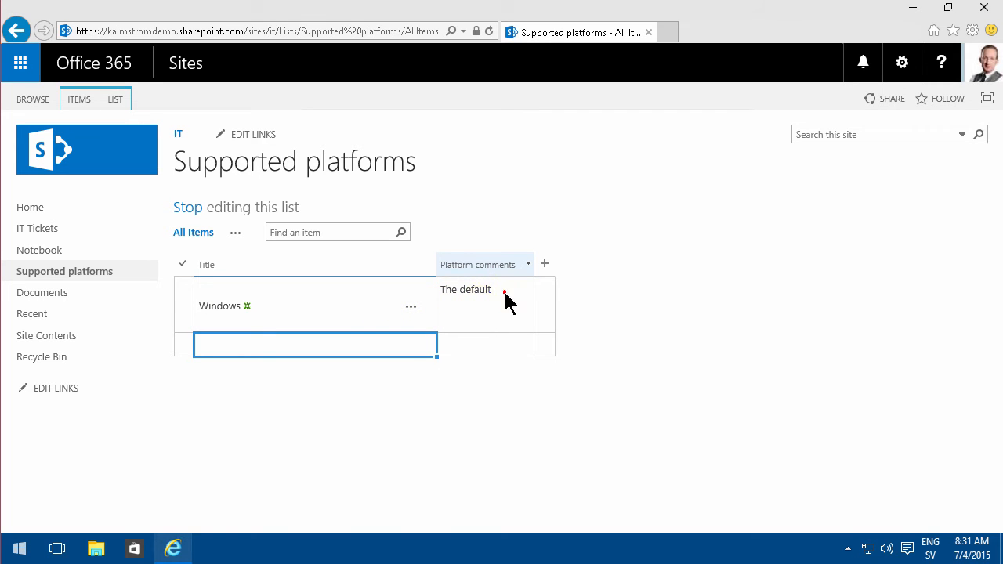
{"action": "left_click", "coordinate": [484, 304]}
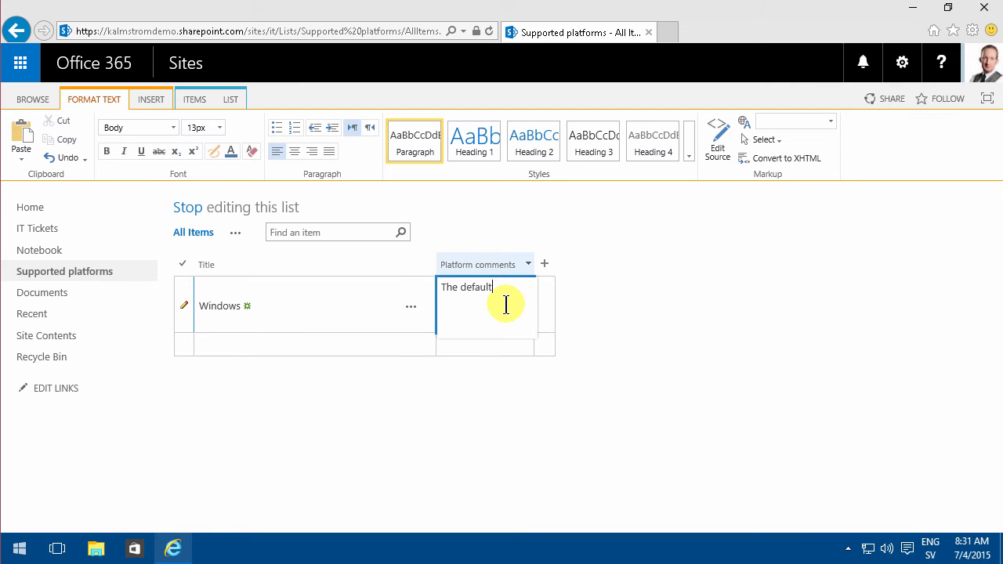
{"action": "type", "text": "for now ..."}
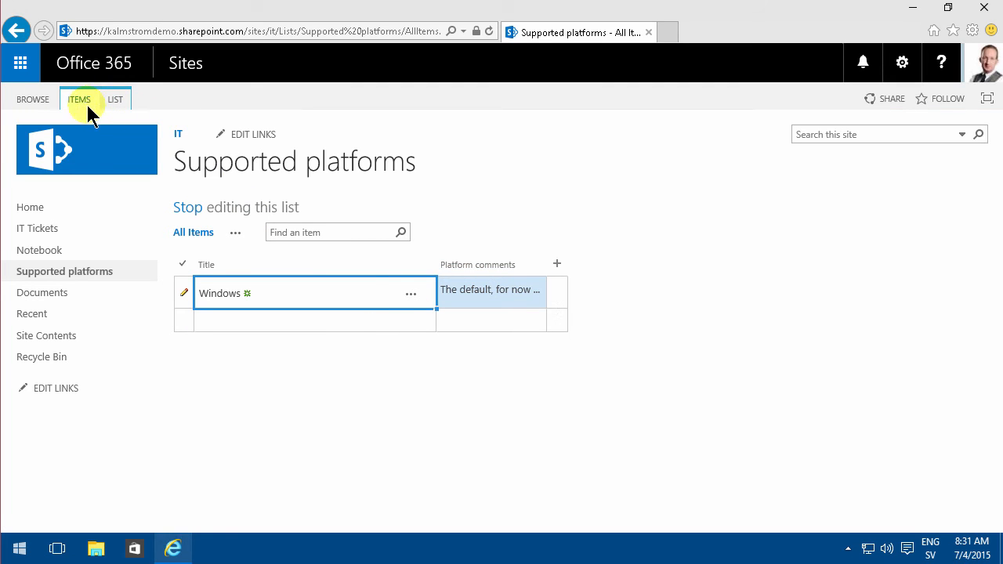
{"action": "left_click", "coordinate": [78, 99]}
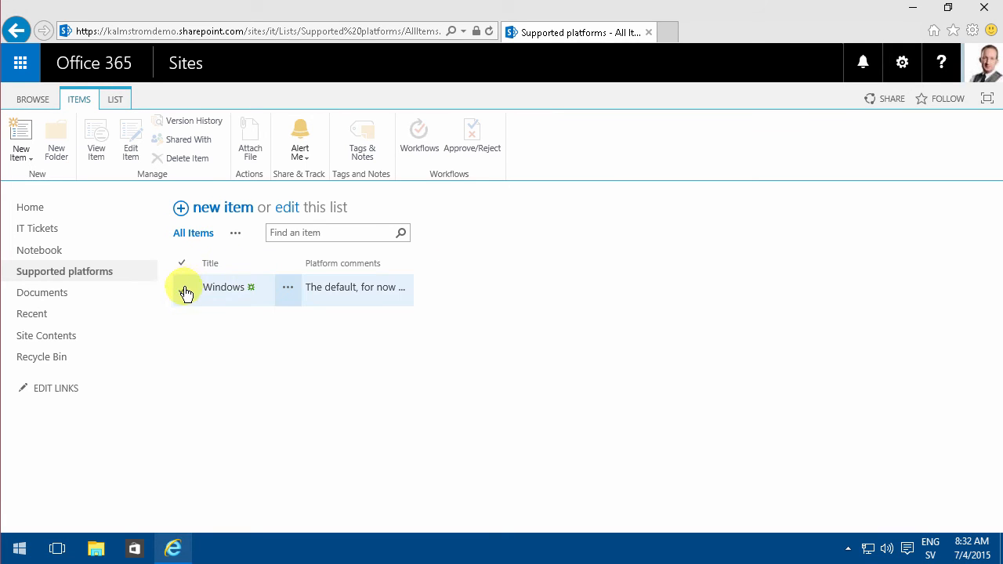
{"action": "left_click", "coordinate": [182, 286]}
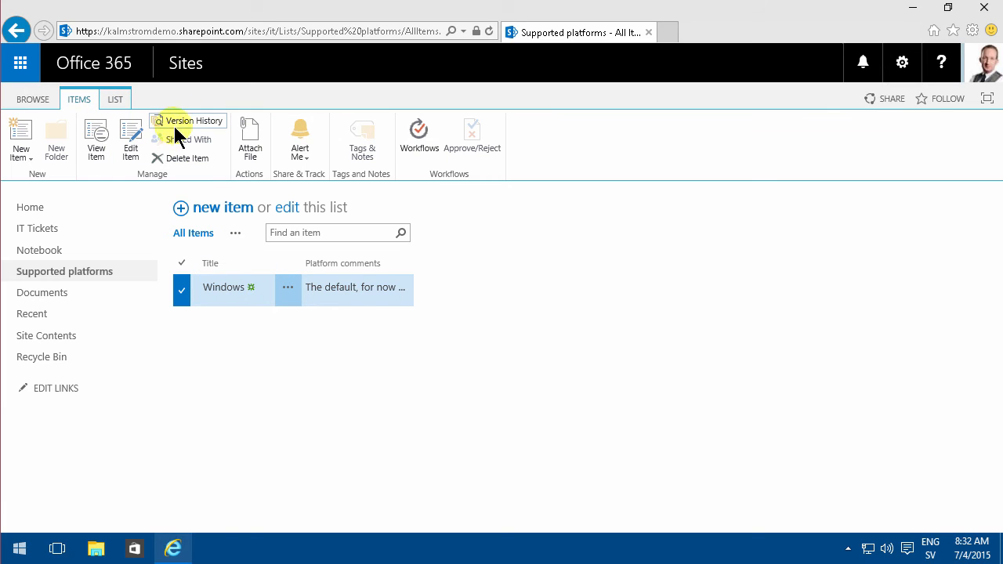
{"action": "left_click", "coordinate": [189, 121]}
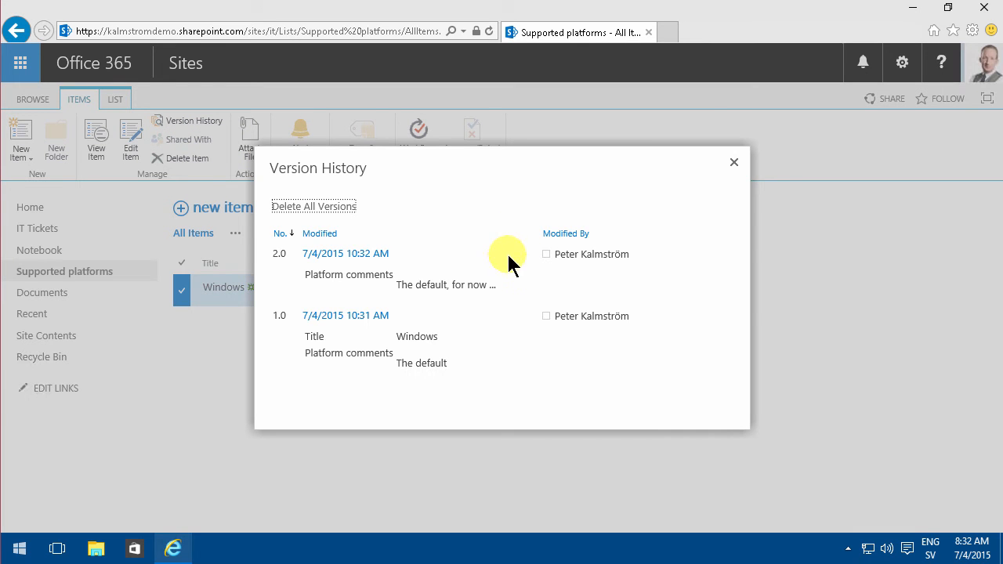
{"action": "mouse_move", "coordinate": [383, 306]}
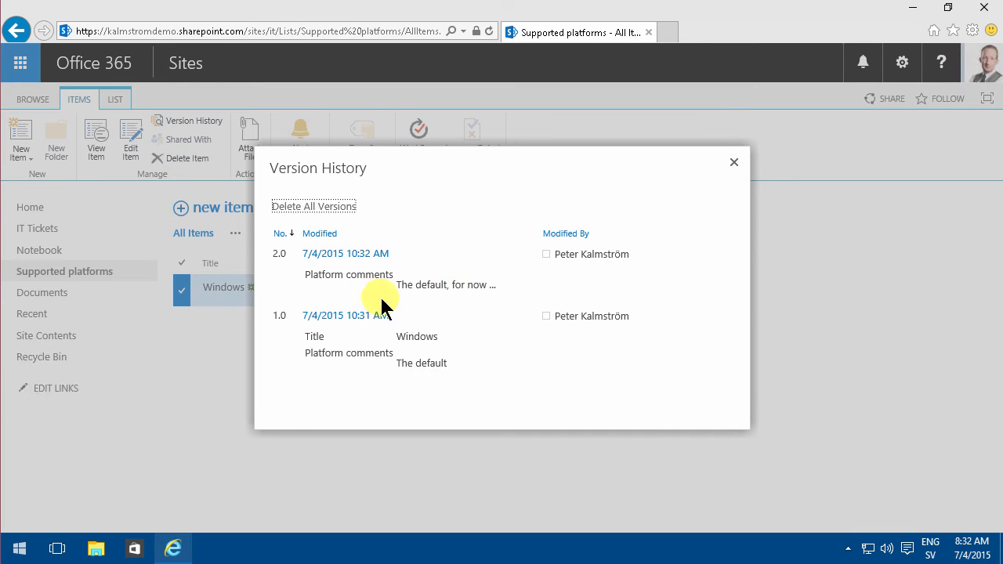
{"action": "mouse_move", "coordinate": [734, 163]}
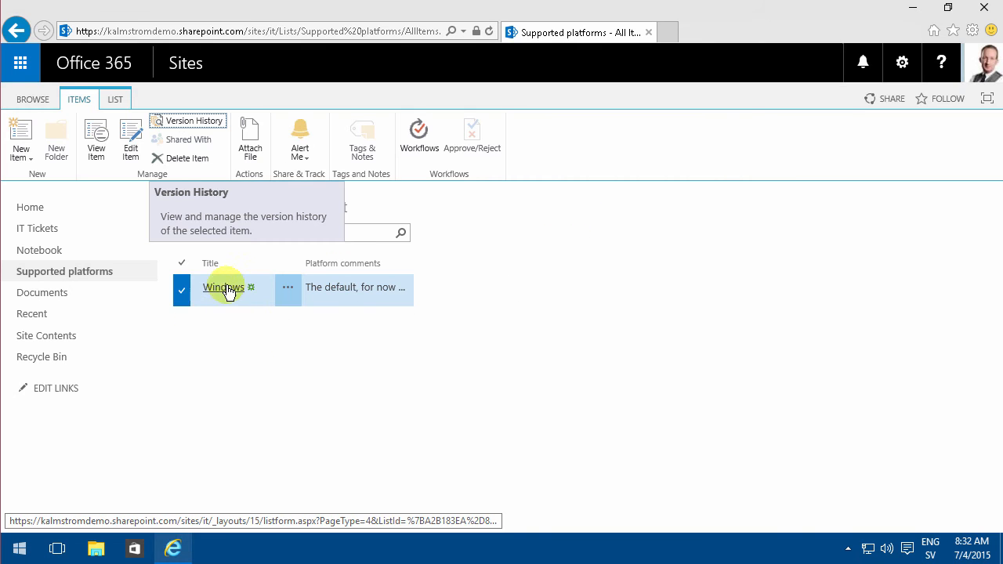
{"action": "left_click", "coordinate": [222, 288]}
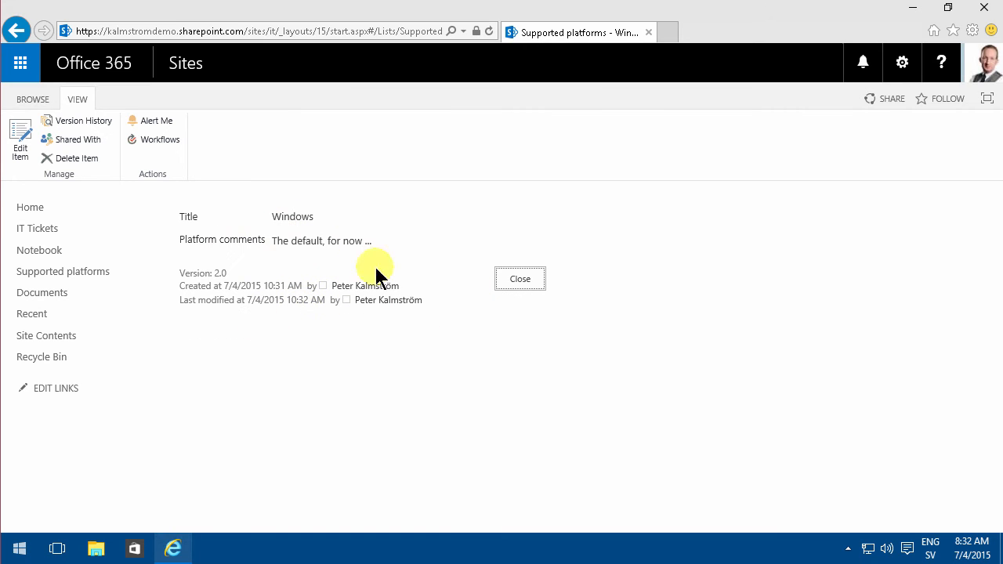
{"action": "left_click", "coordinate": [520, 279]}
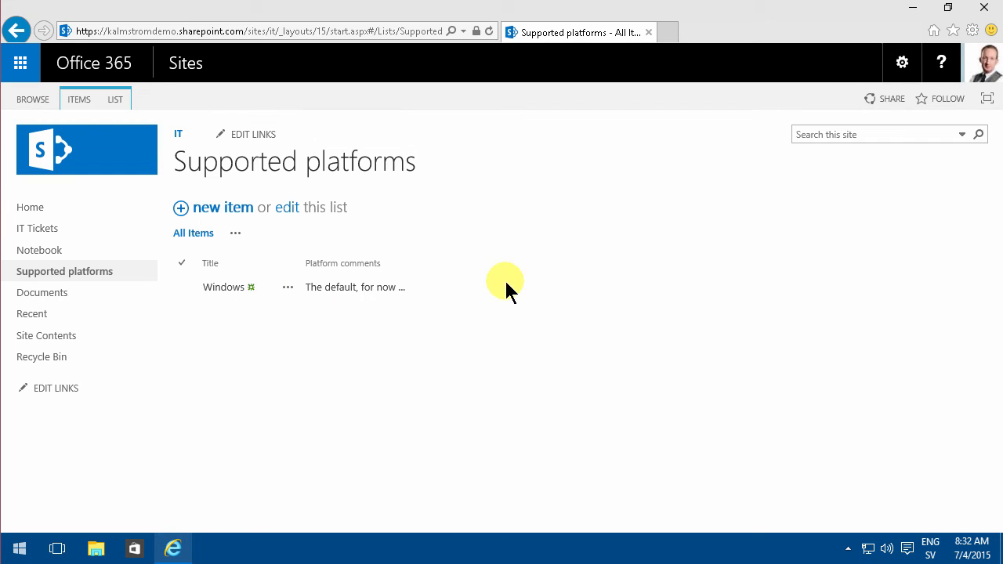
Return to the list's settings page showing its columns
{"action": "left_click", "coordinate": [116, 100]}
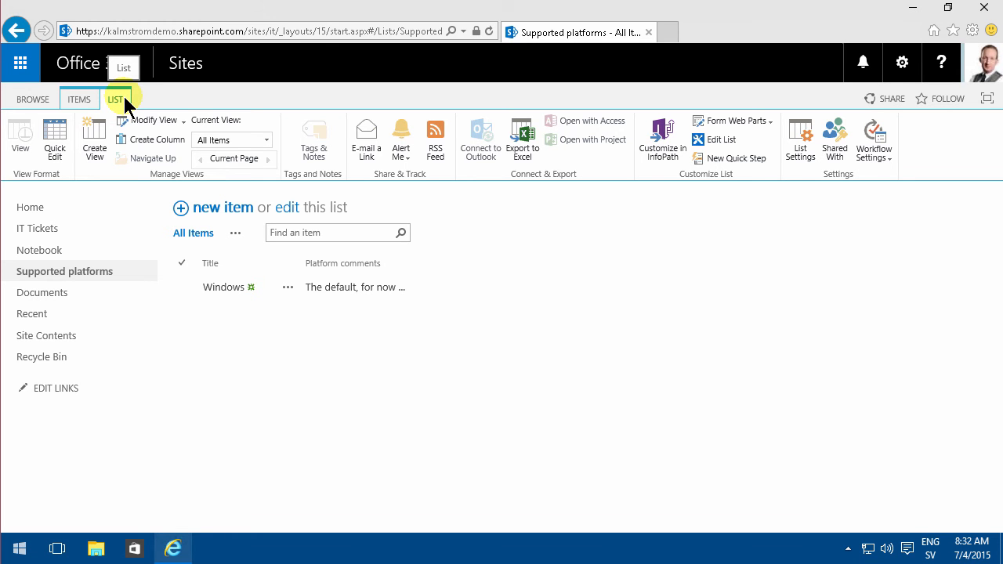
{"action": "mouse_move", "coordinate": [414, 263]}
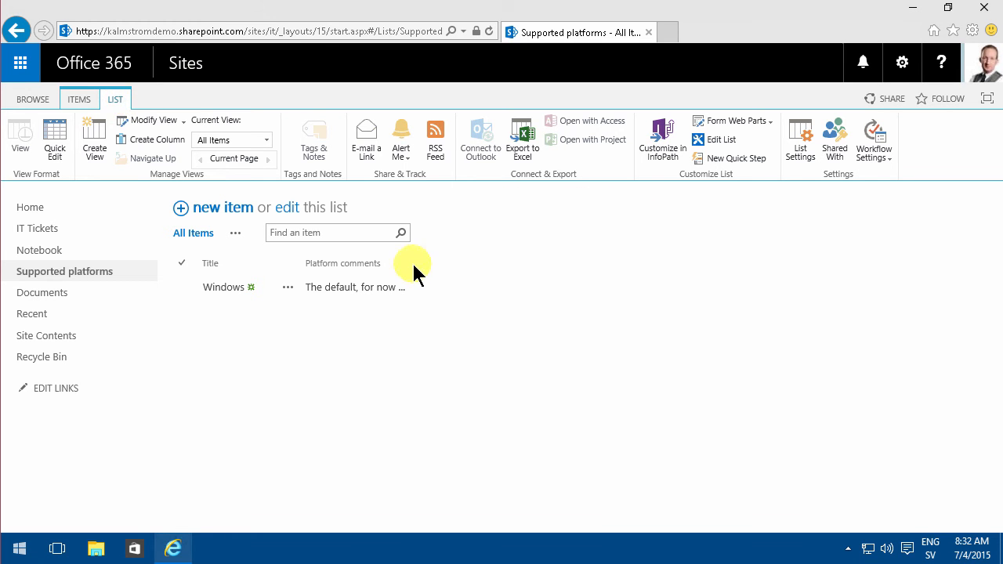
{"action": "mouse_move", "coordinate": [799, 141]}
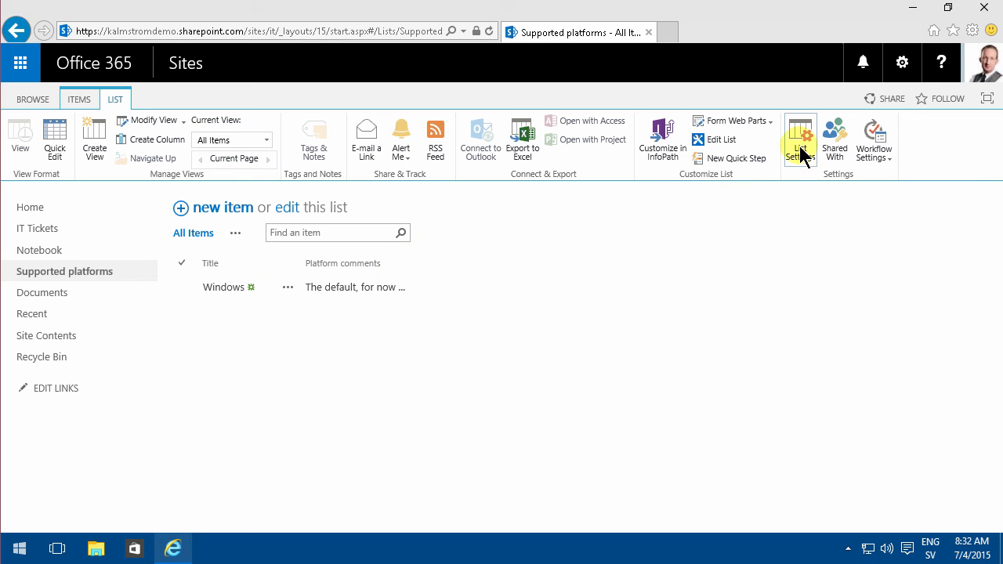
{"action": "mouse_move", "coordinate": [799, 141]}
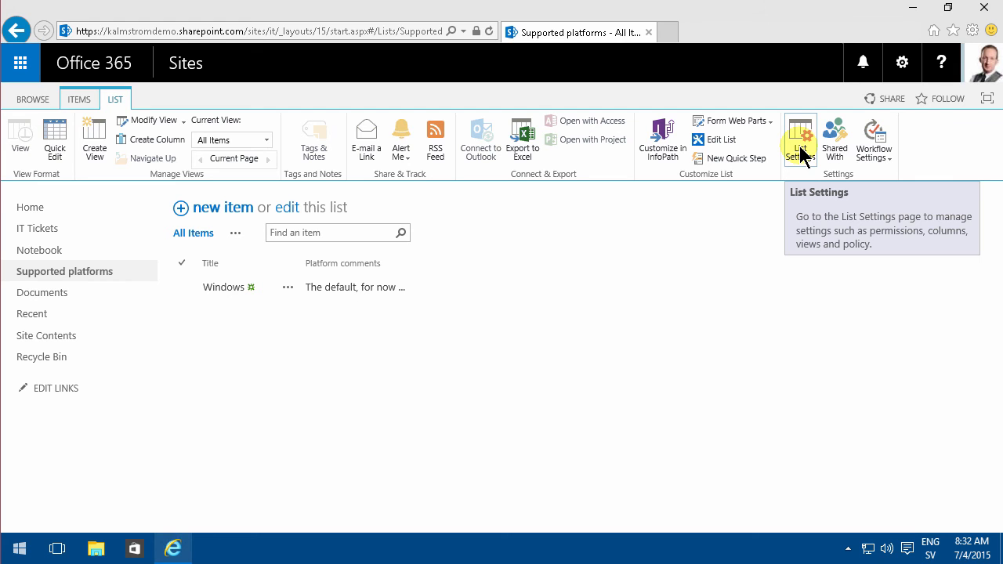
{"action": "left_click", "coordinate": [799, 140]}
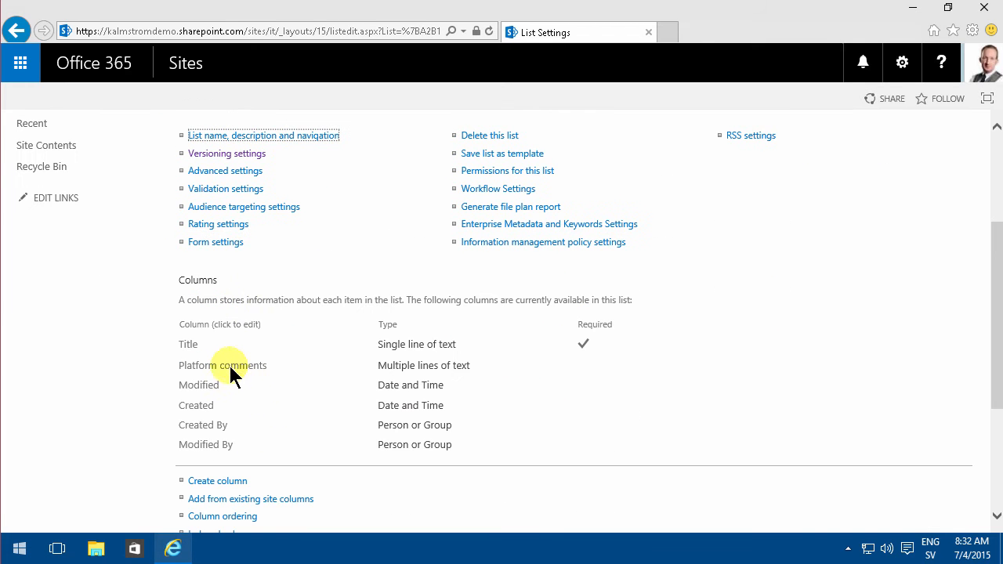
Set the Platform comments column to append changes to existing text
{"action": "left_click", "coordinate": [222, 365]}
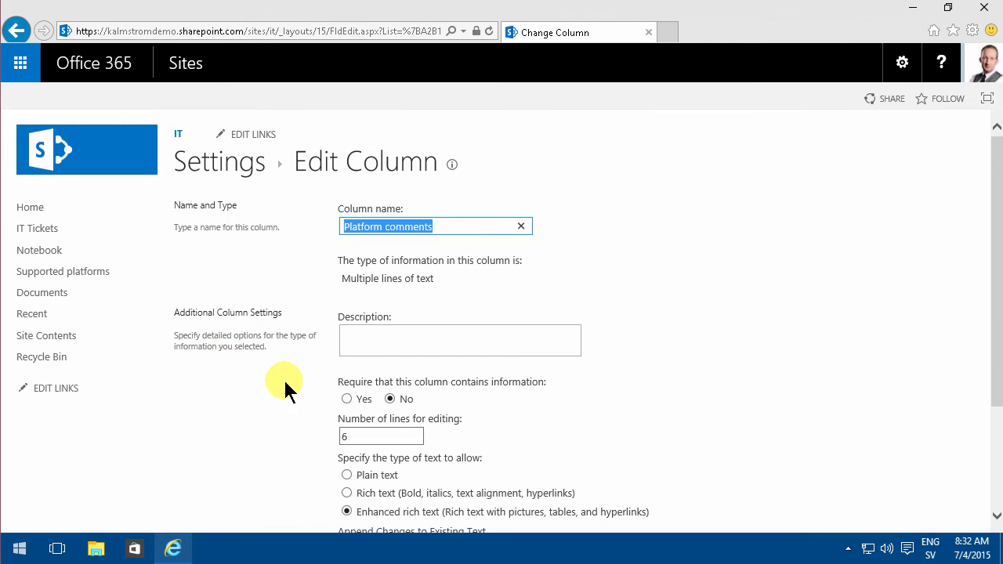
{"action": "scroll", "scroll_direction": "down", "scroll_amount": 3}
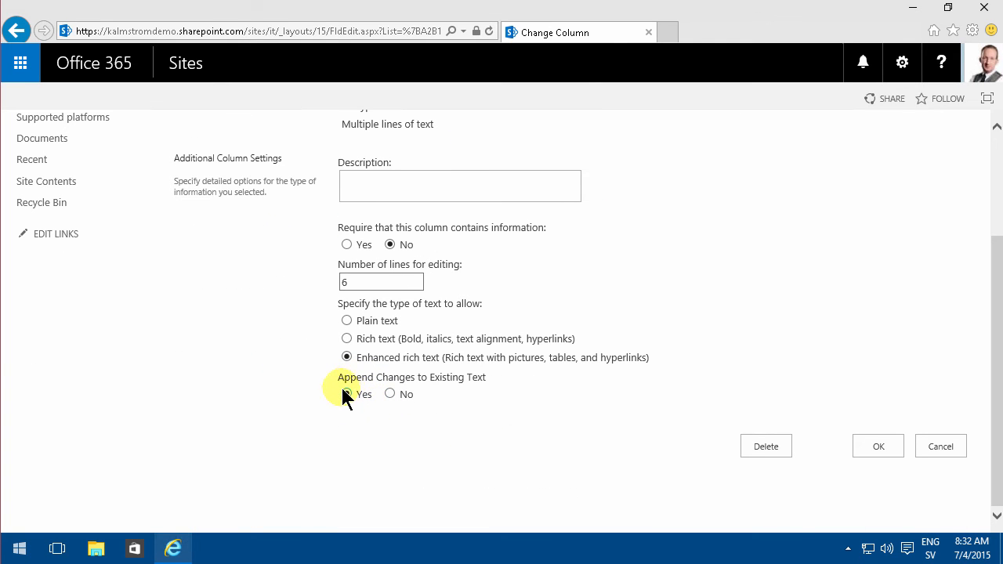
{"action": "left_click", "coordinate": [347, 394]}
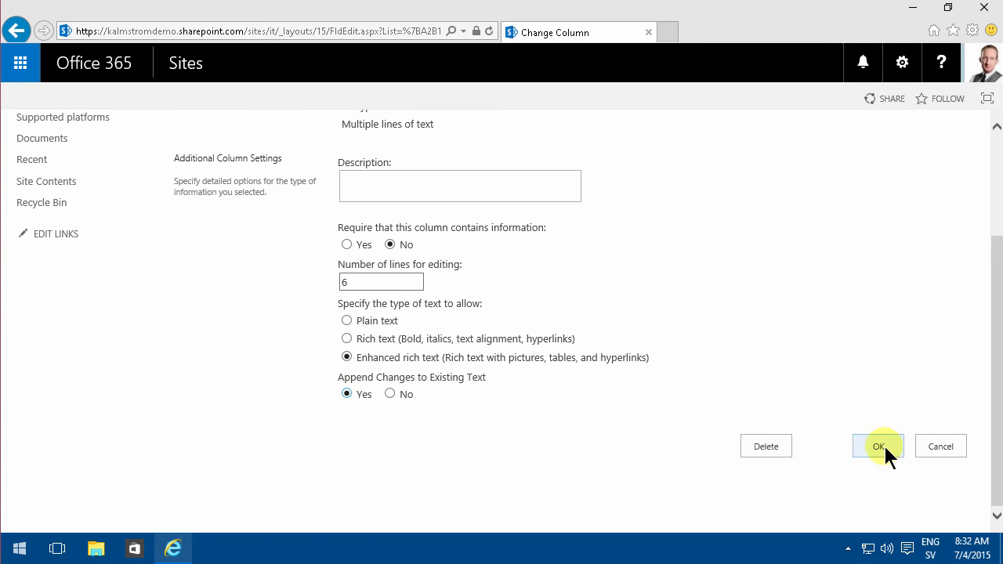
{"action": "left_click", "coordinate": [877, 445]}
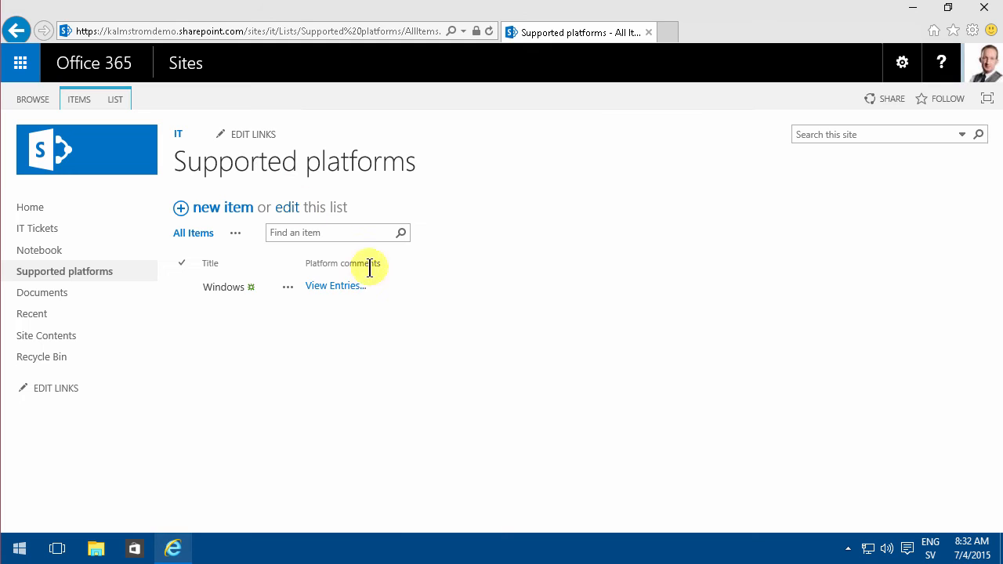
View the Windows item's entries showing two timestamped Platform comments
{"action": "left_click", "coordinate": [335, 285]}
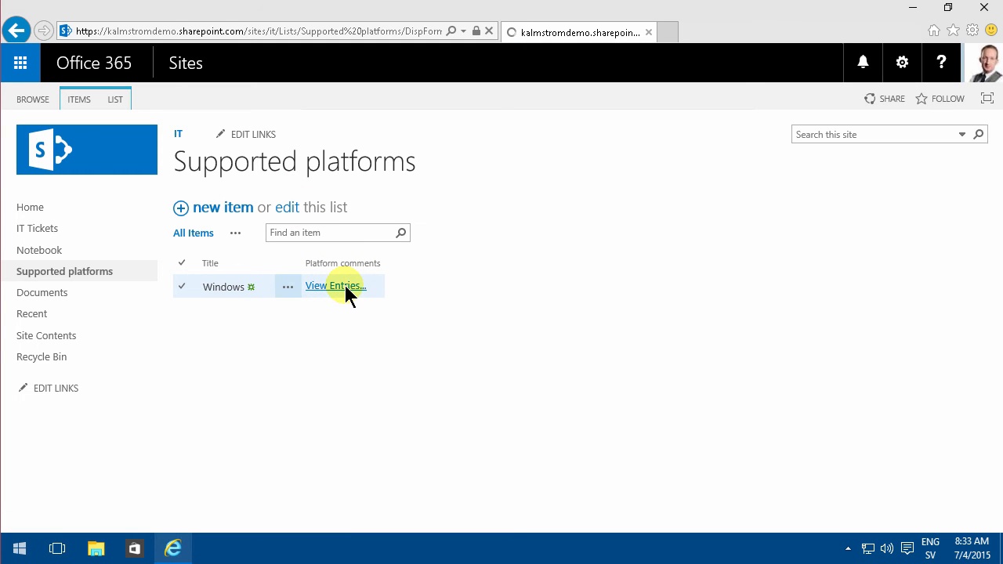
{"action": "left_click", "coordinate": [335, 285]}
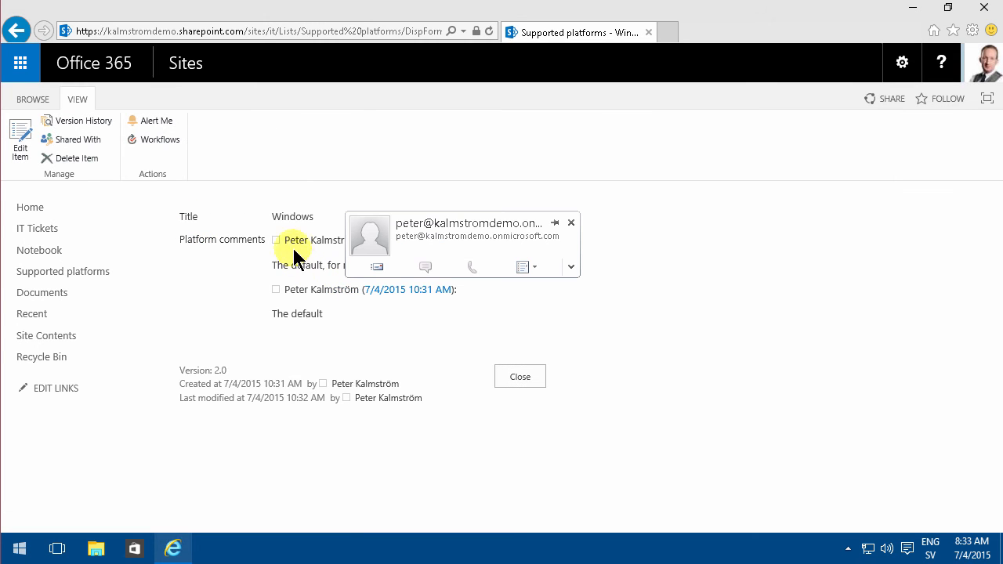
{"action": "left_click", "coordinate": [521, 376]}
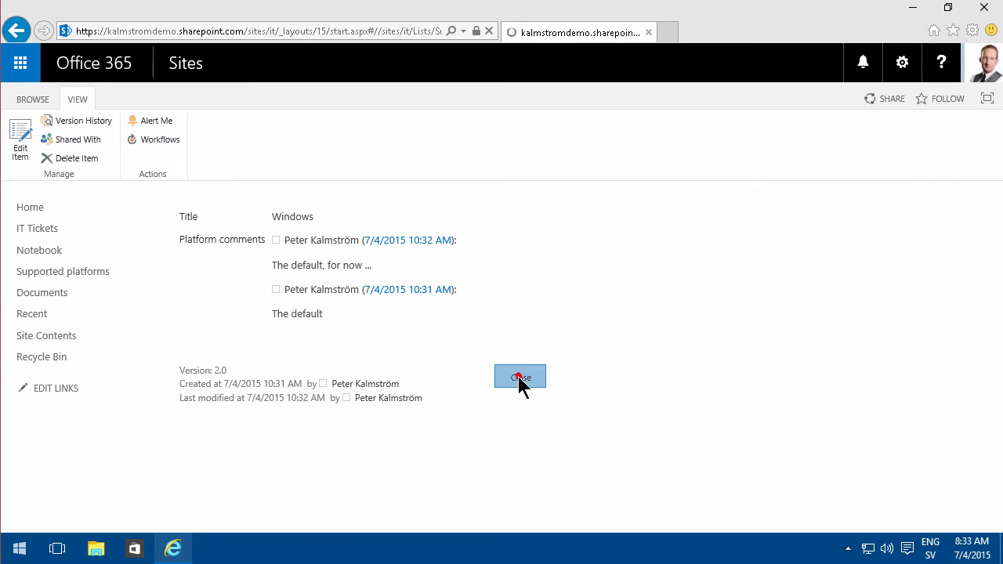
{"action": "left_click", "coordinate": [520, 376]}
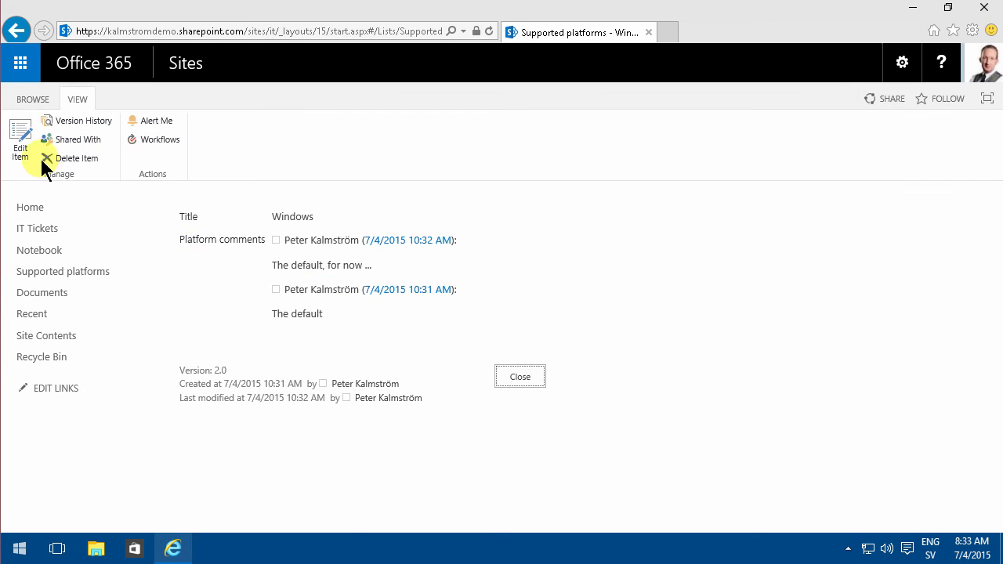
Edit the Windows item to add the comment 'Windows 10 looks great' and save
{"action": "left_click", "coordinate": [20, 141]}
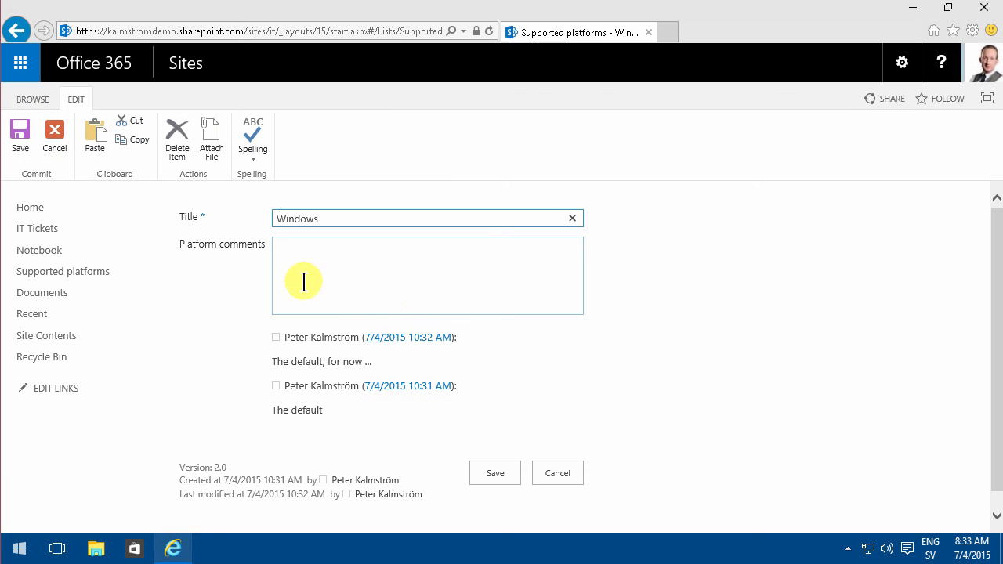
{"action": "left_click", "coordinate": [304, 281]}
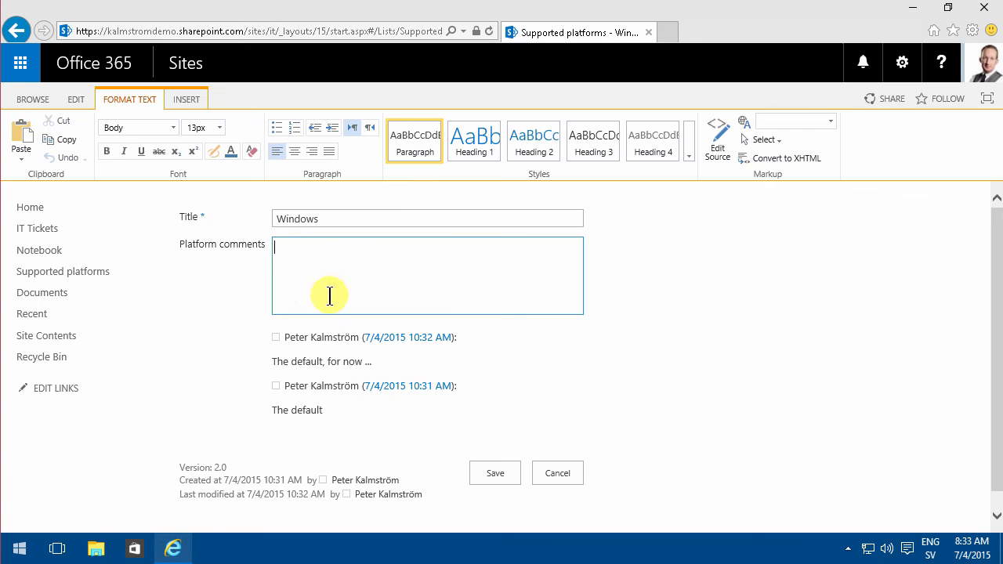
{"action": "mouse_move", "coordinate": [332, 357]}
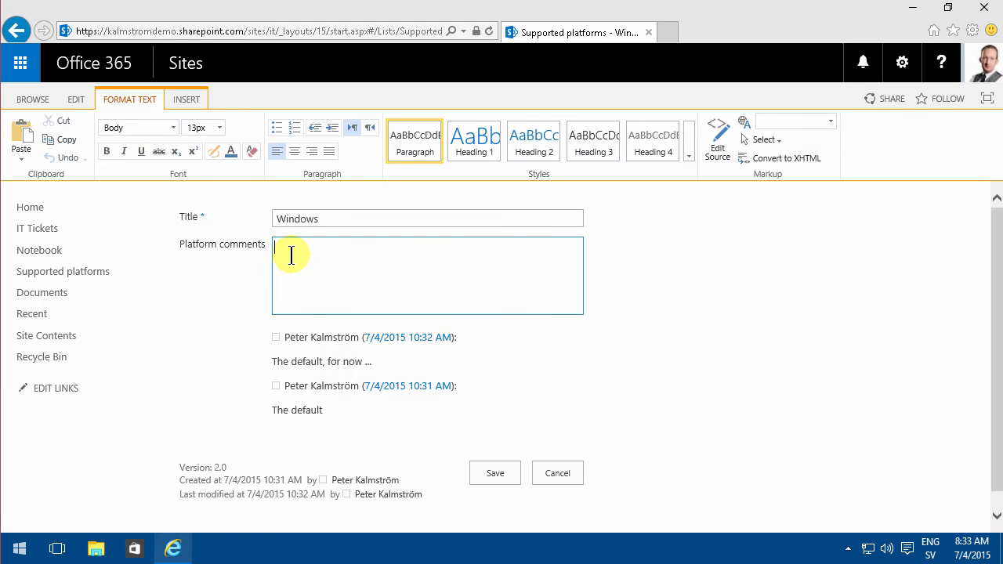
{"action": "type", "text": "Windows 10 looks"}
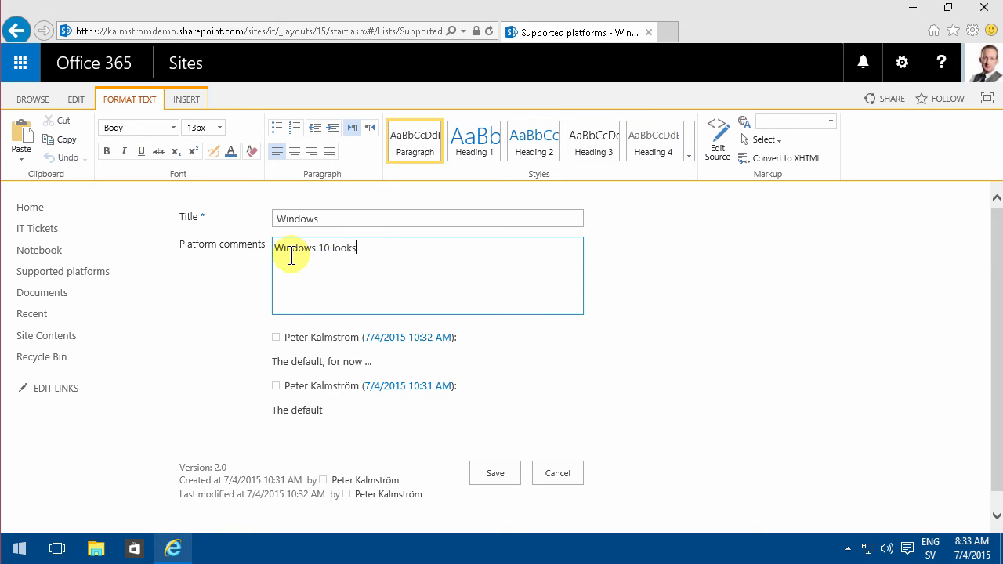
{"action": "type", "text": "great"}
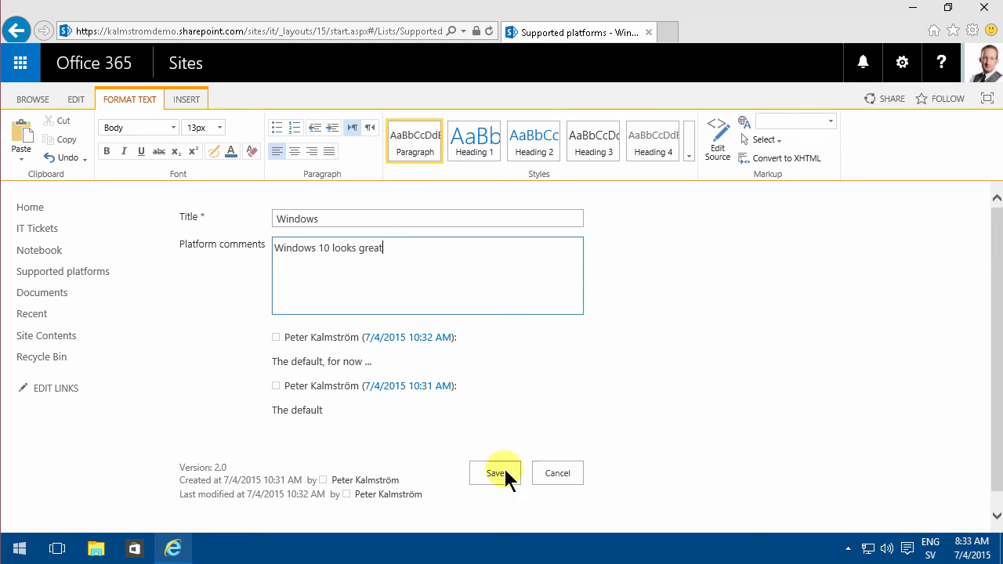
{"action": "left_click", "coordinate": [496, 473]}
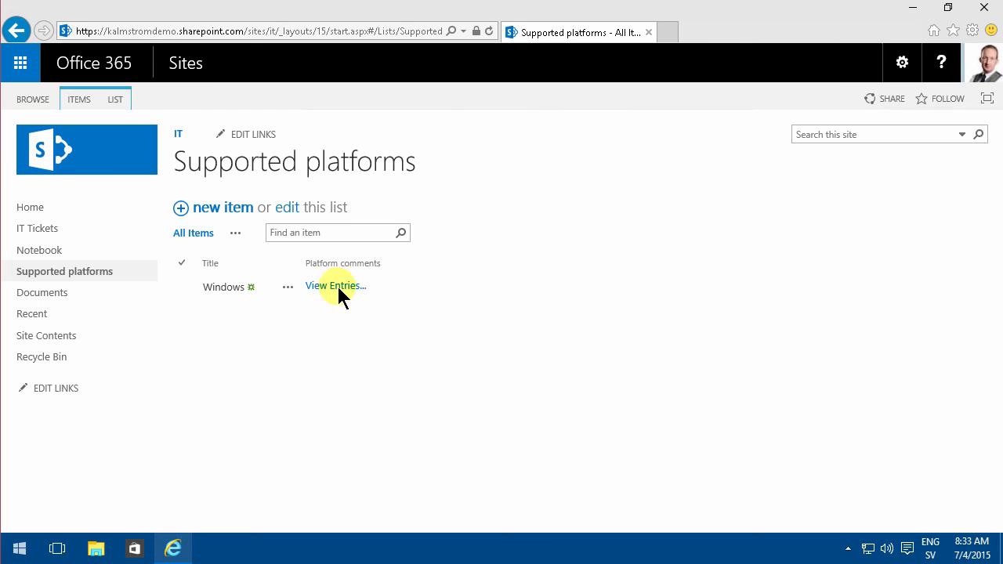
{"action": "left_click", "coordinate": [335, 285]}
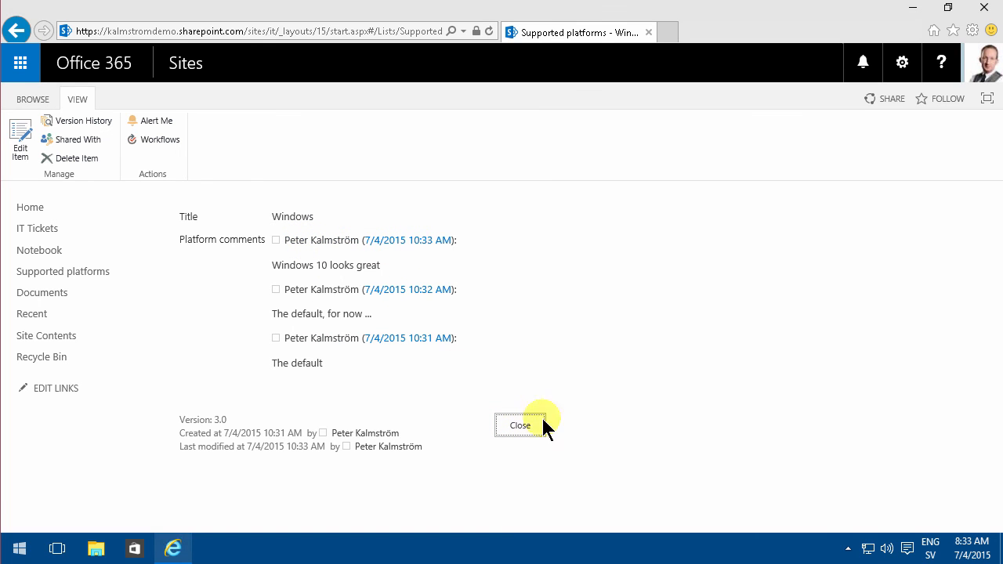
{"action": "left_click", "coordinate": [521, 425]}
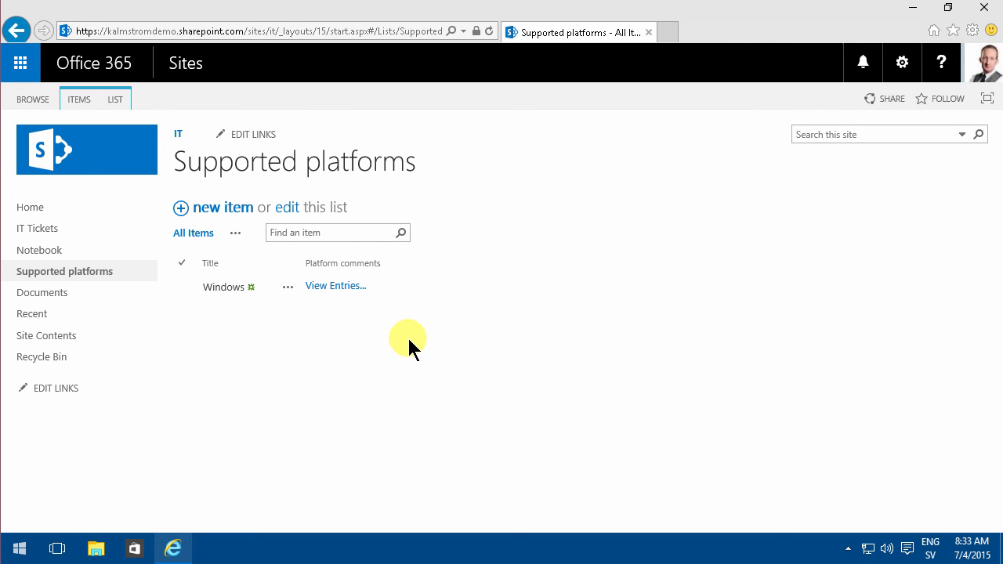
{"action": "mouse_move", "coordinate": [408, 345]}
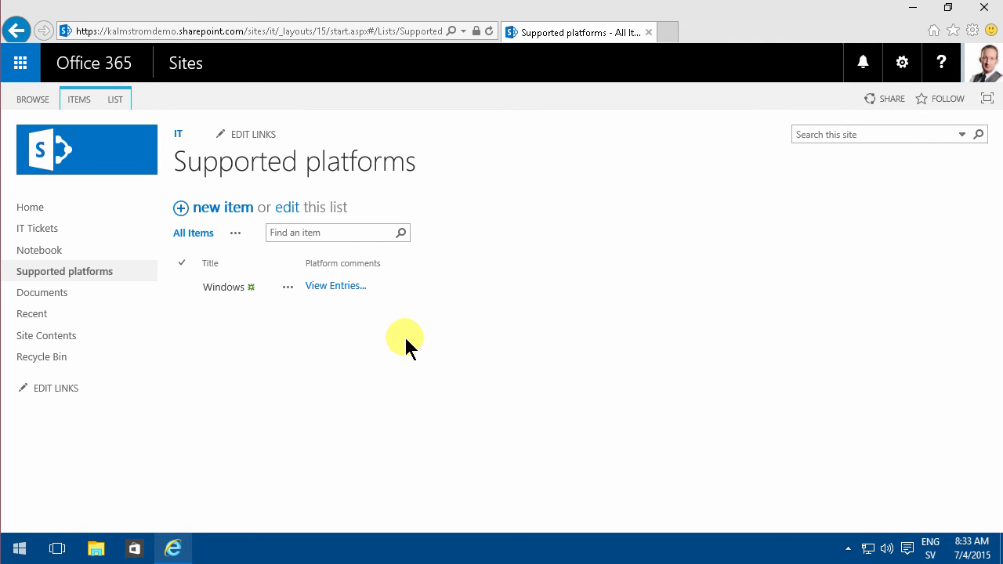
{"action": "mouse_move", "coordinate": [391, 337]}
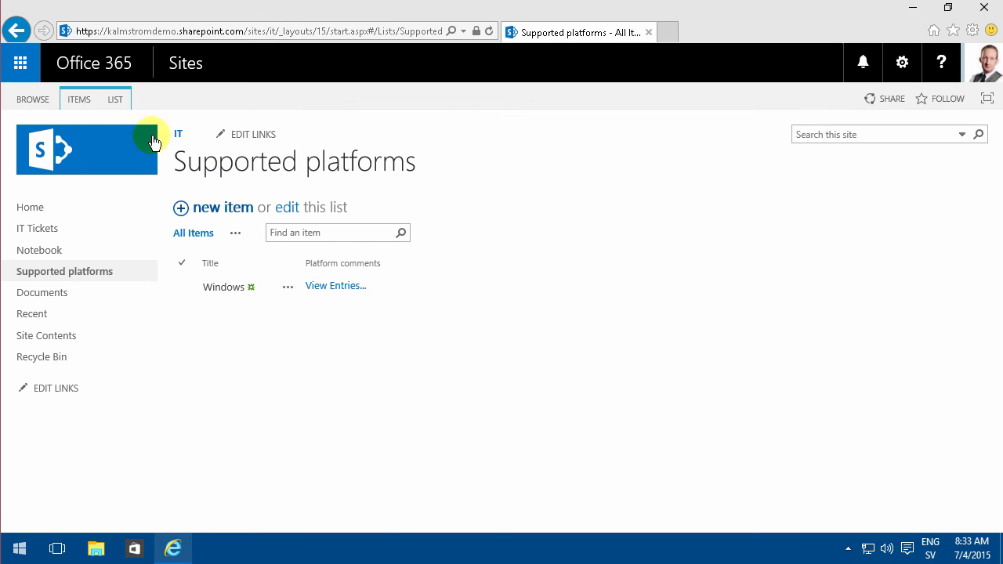
Return to List Settings and go to the versioning settings
{"action": "left_click", "coordinate": [116, 99]}
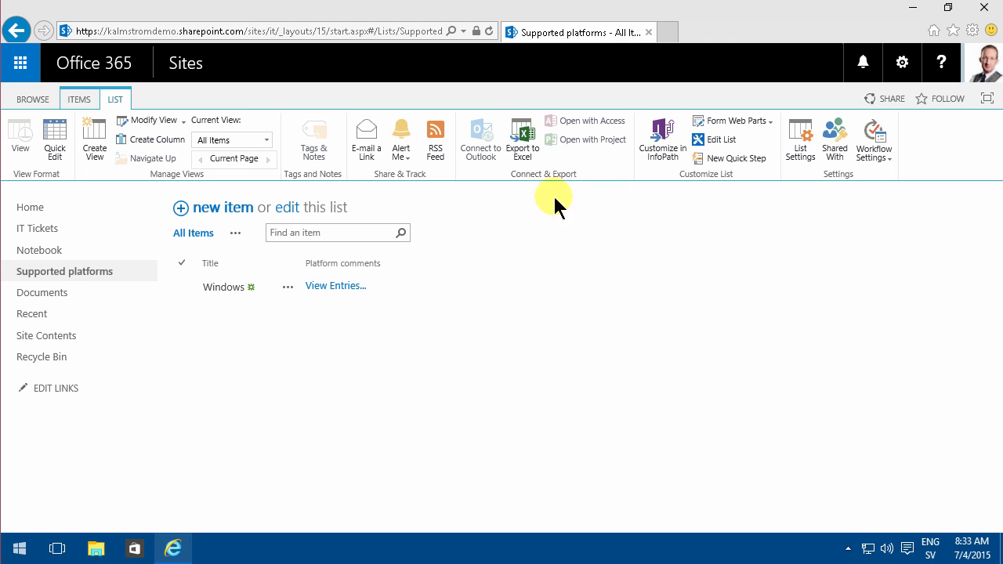
{"action": "mouse_move", "coordinate": [494, 214]}
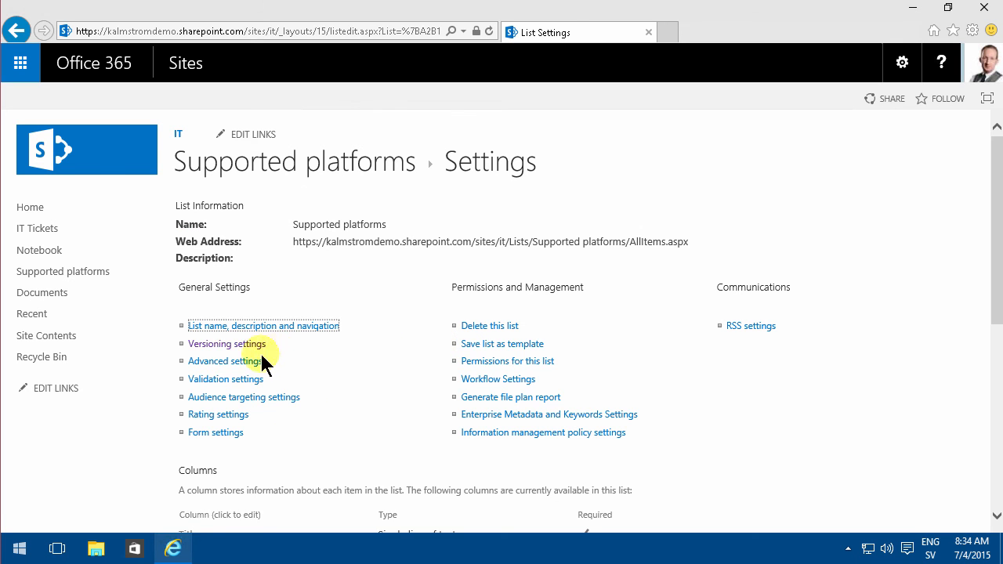
{"action": "left_click", "coordinate": [227, 343]}
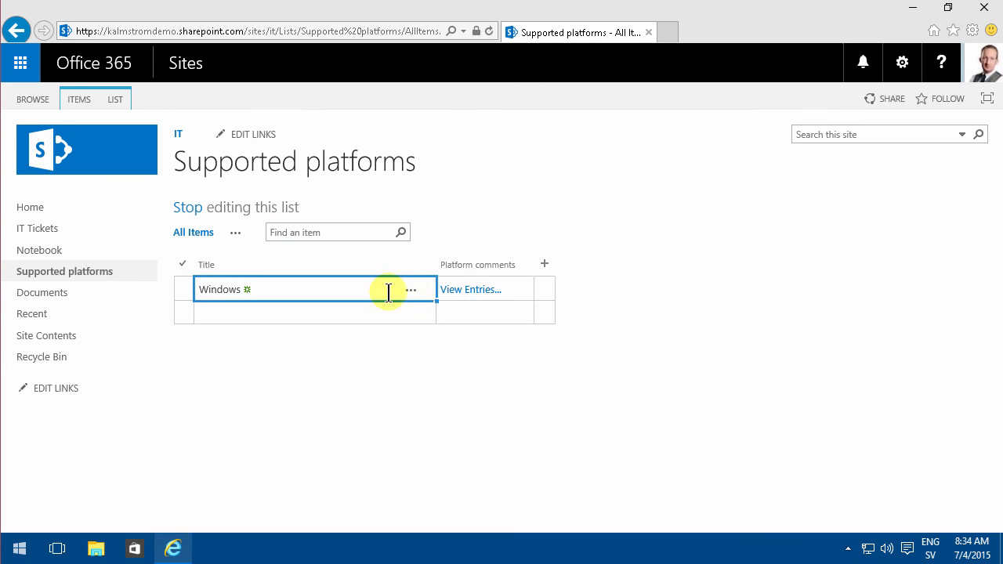
{"action": "mouse_move", "coordinate": [470, 288]}
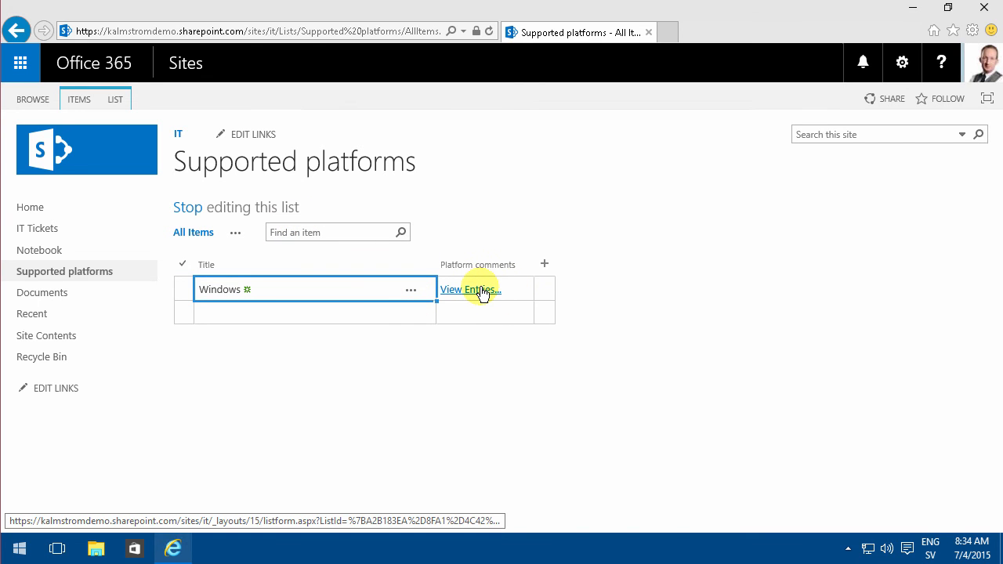